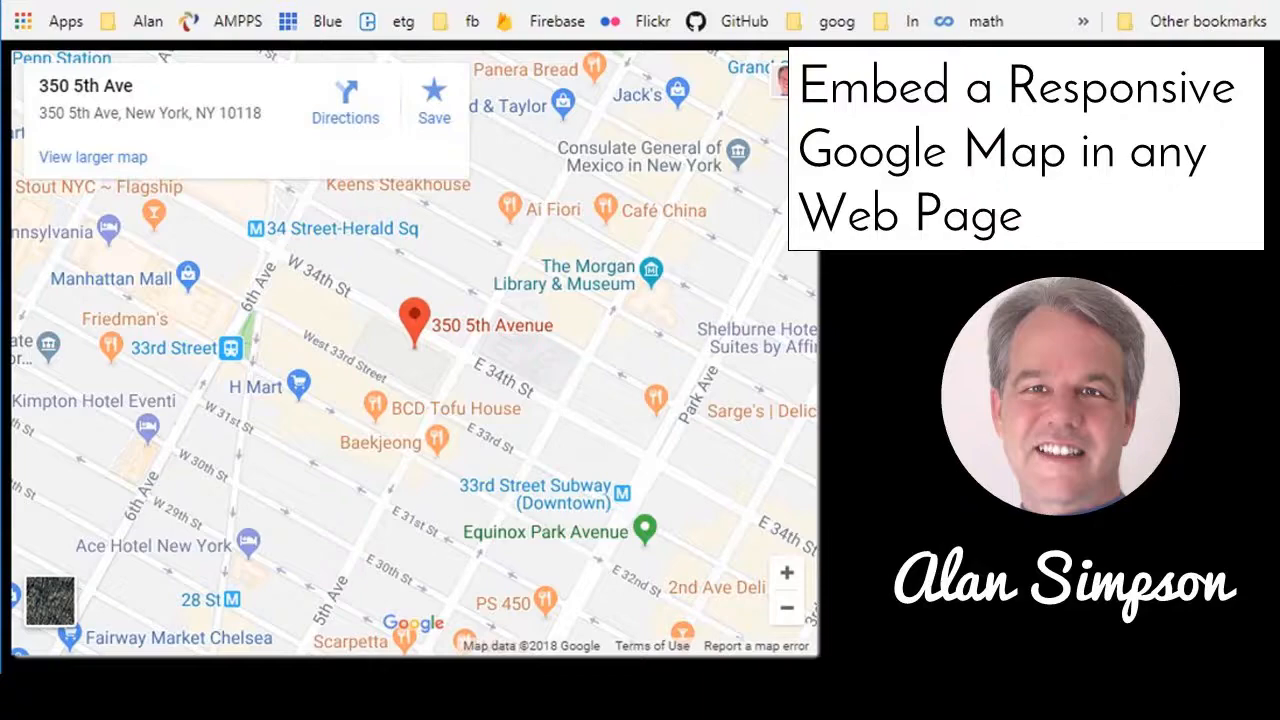
# Step: Create index.html in the googlemap folder with the Emmet HTML page skeleton
pyautogui.click(608, 700)
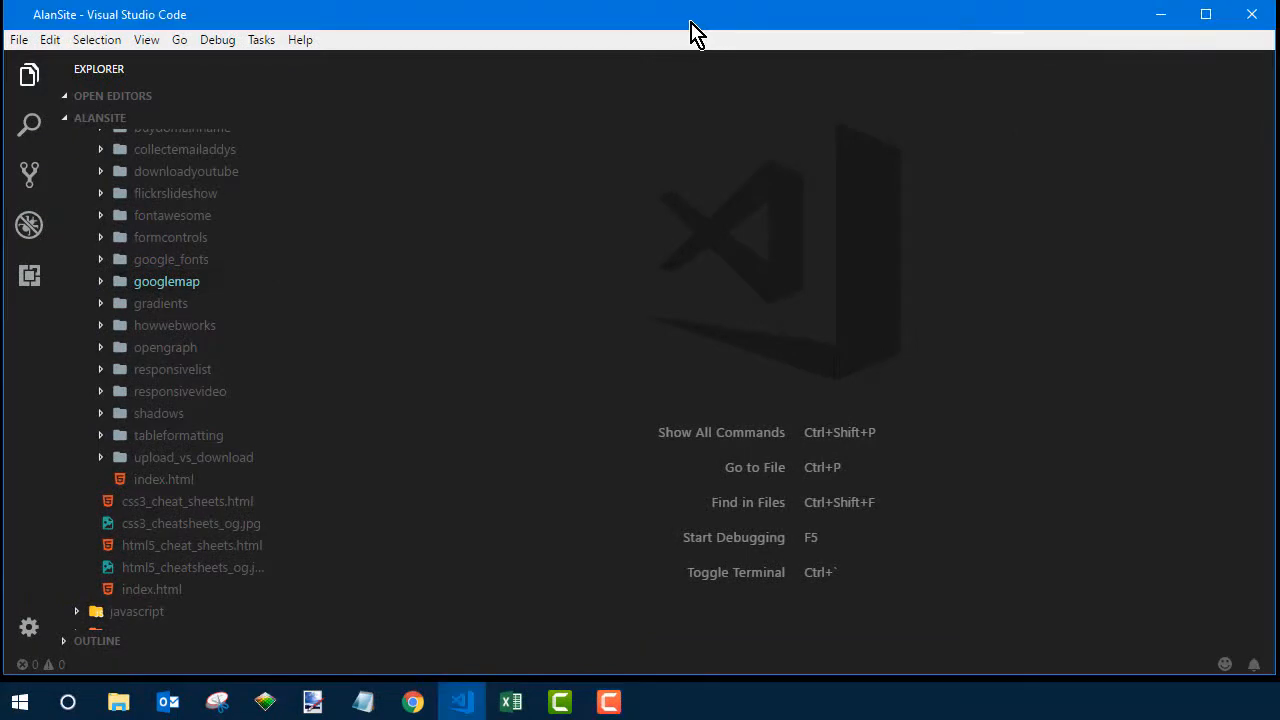
pyautogui.rightClick(166, 280)
pyautogui.write('!')
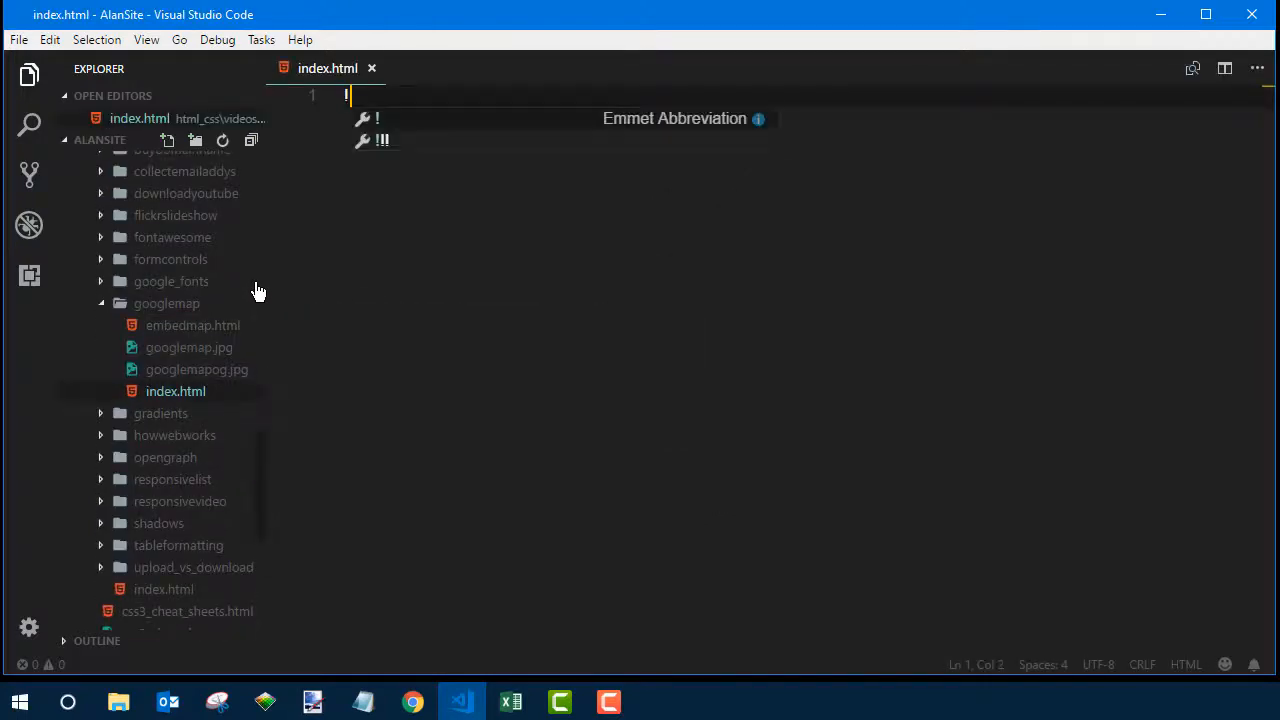
pyautogui.press('Tab')
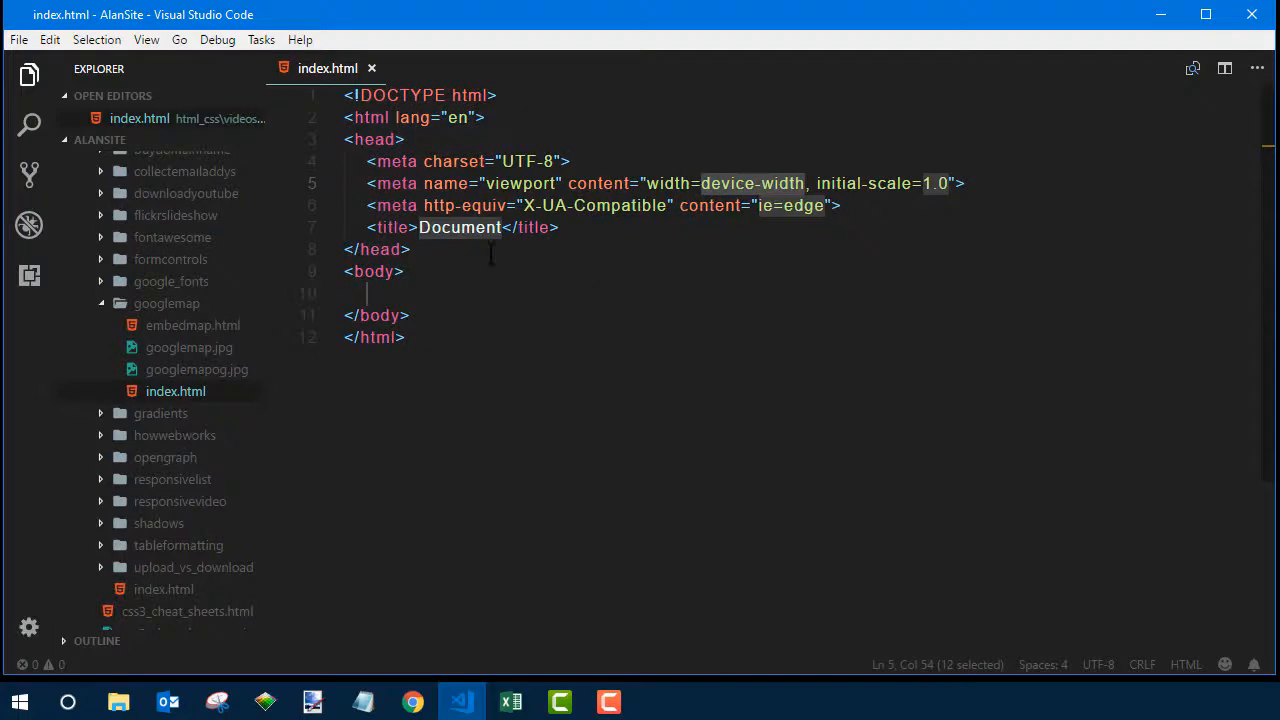
# Step: Title the page 'Google Map Example' and place the cursor inside the body
pyautogui.write('Go')
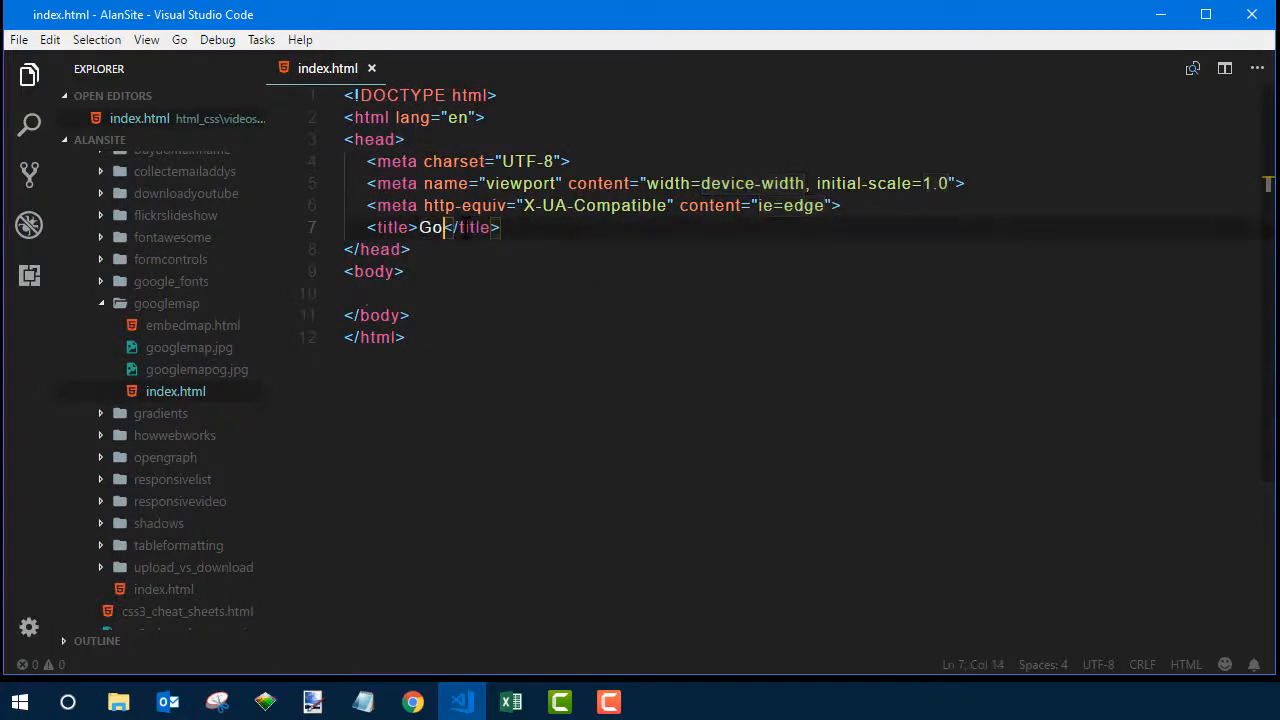
pyautogui.write('ogle Map Ex')
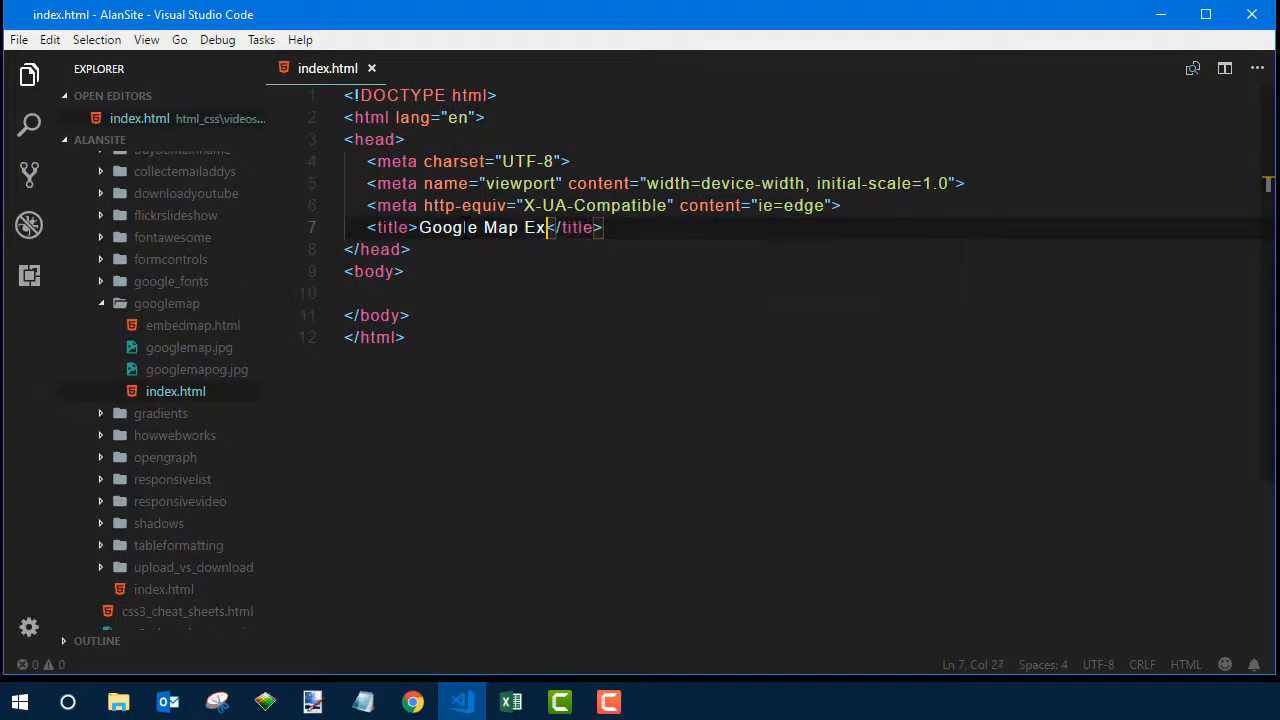
pyautogui.write('ample')
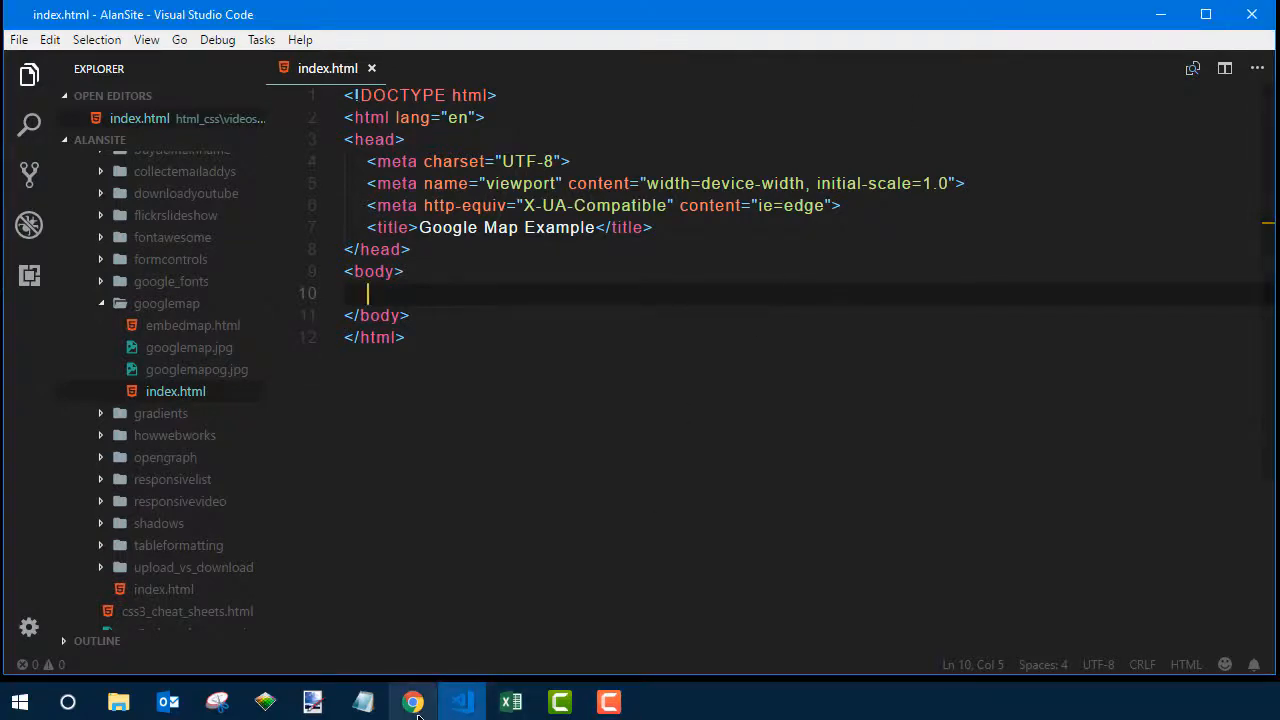
pyautogui.click(412, 700)
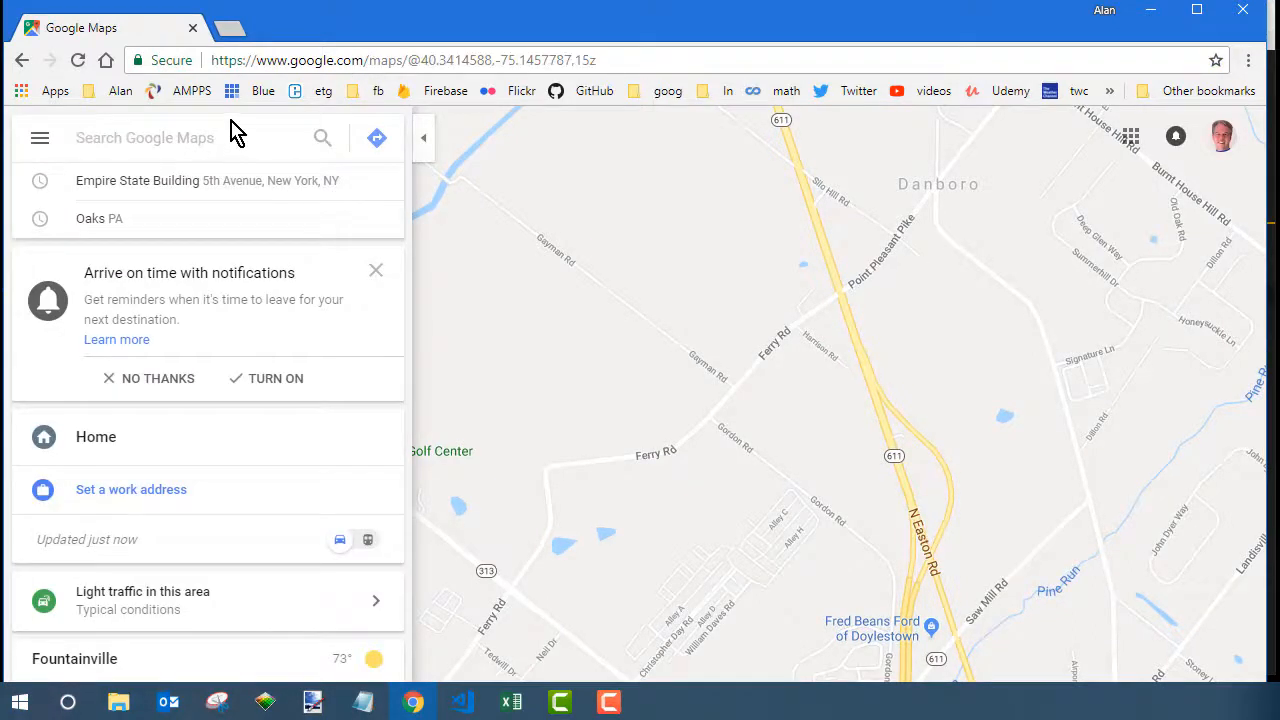
# Step: Search Google Maps for 350 5th Avenue, New York
pyautogui.write('350')
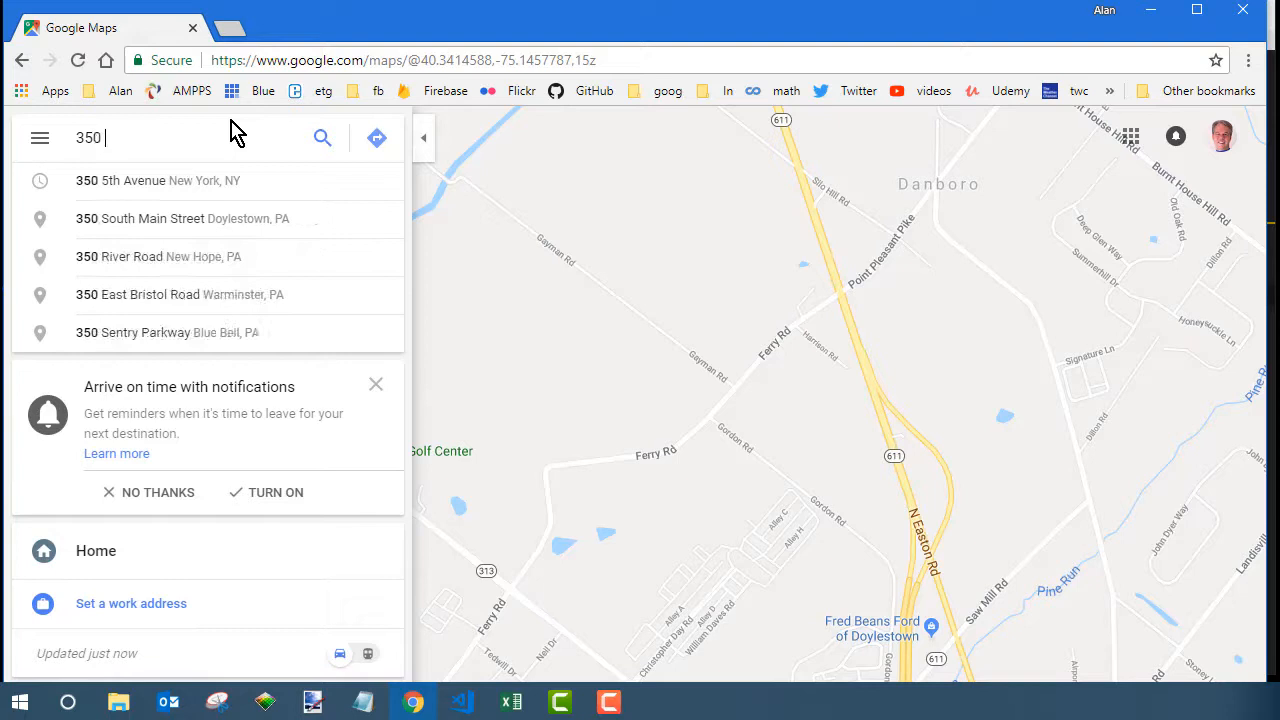
pyautogui.write('5th')
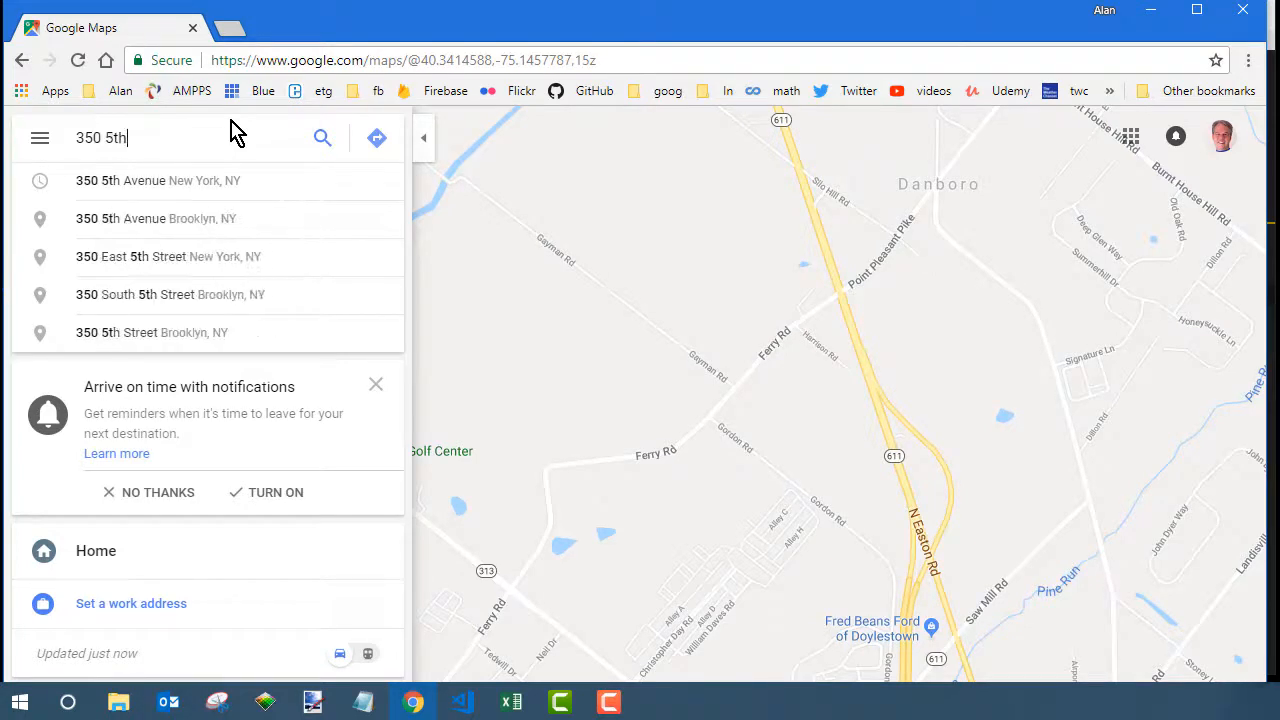
pyautogui.write('Avenue, New Yo')
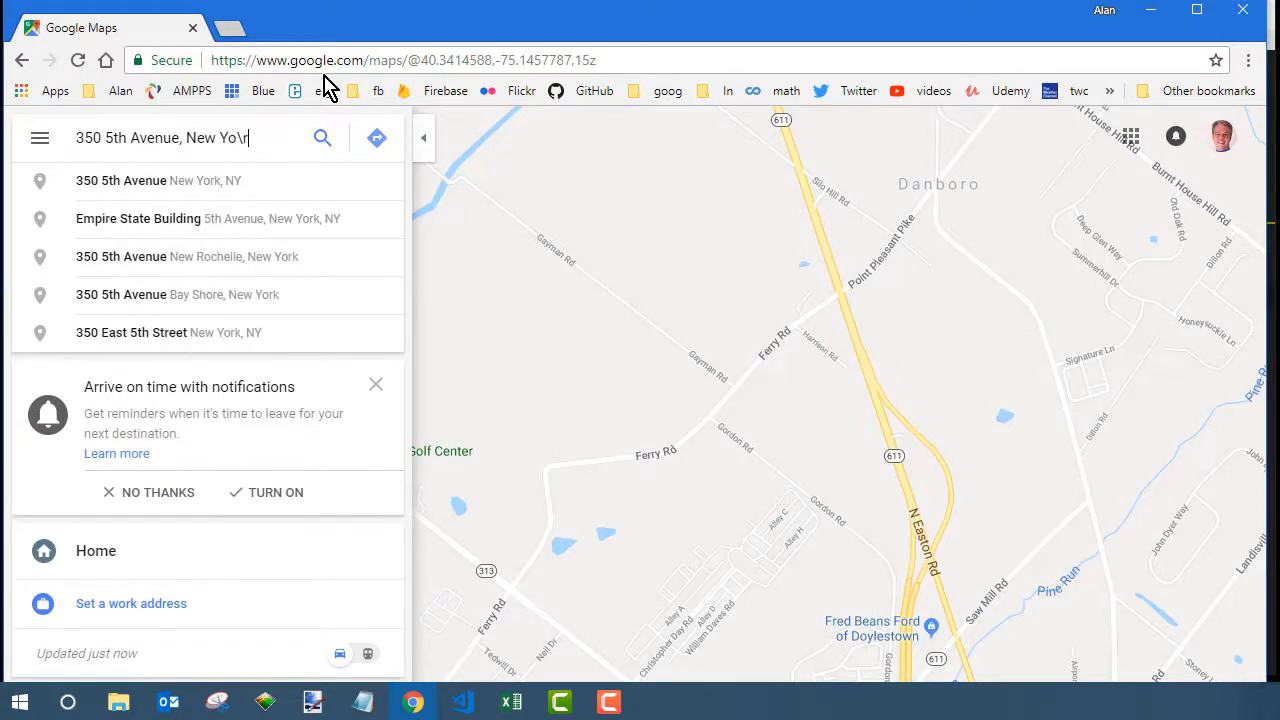
pyautogui.write('rk')
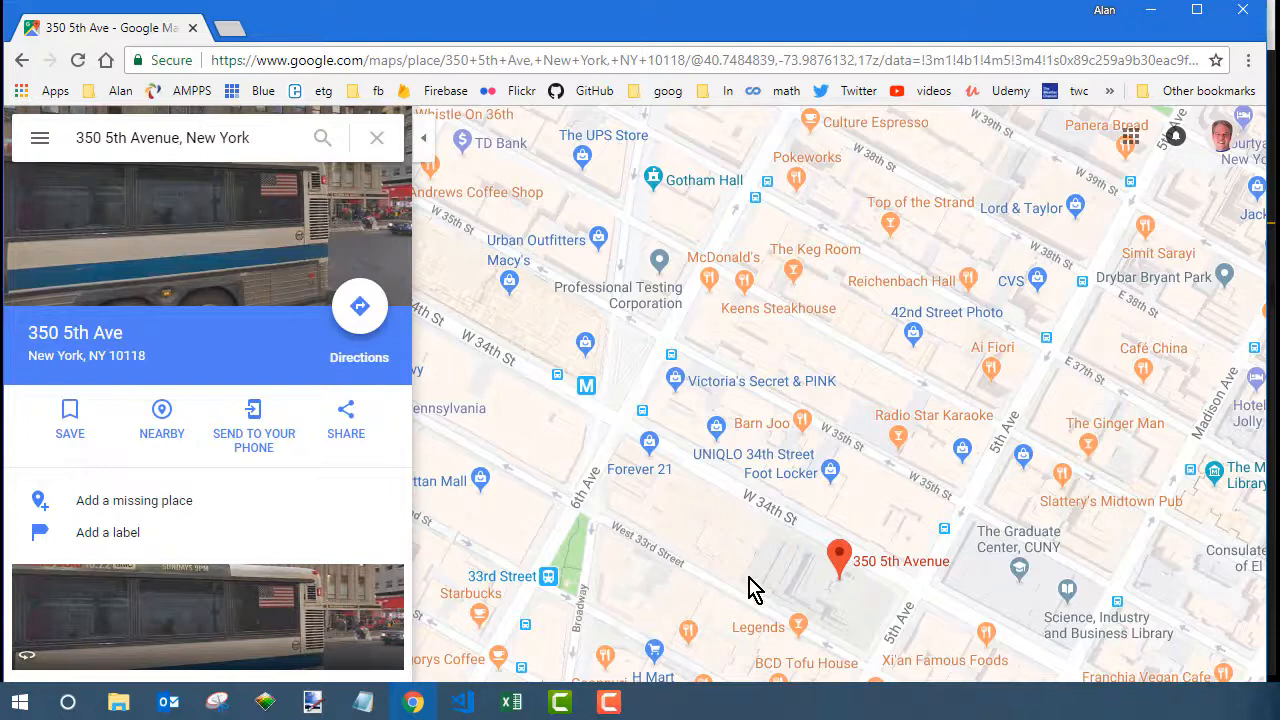
pyautogui.moveTo(228, 210)
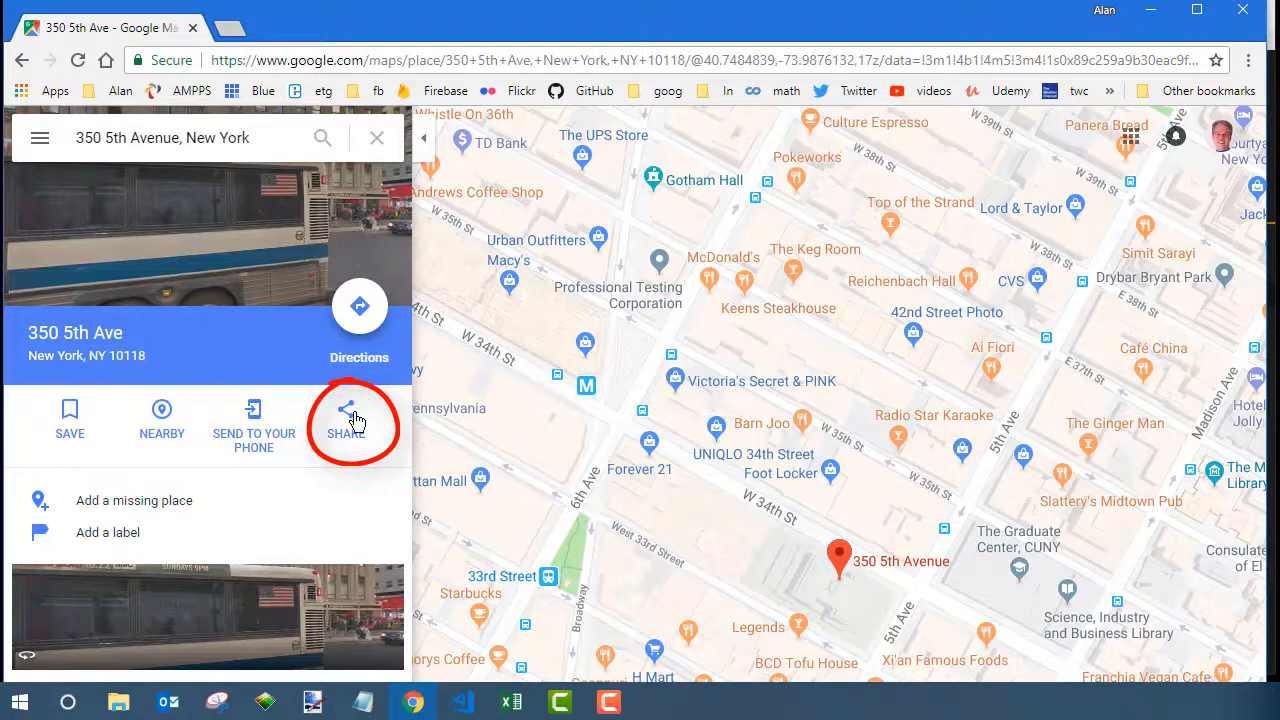
# Step: Get the Embed a map code for the place via Share, with the size set to Large
pyautogui.click(344, 420)
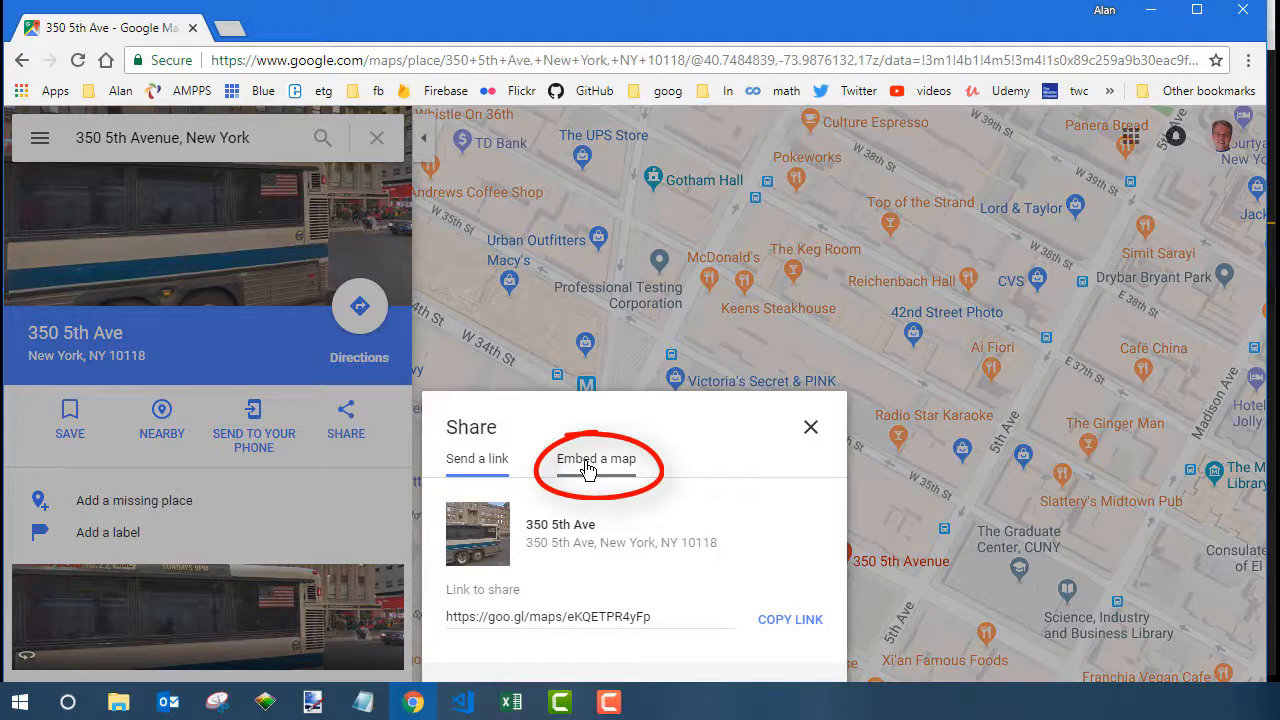
pyautogui.click(596, 458)
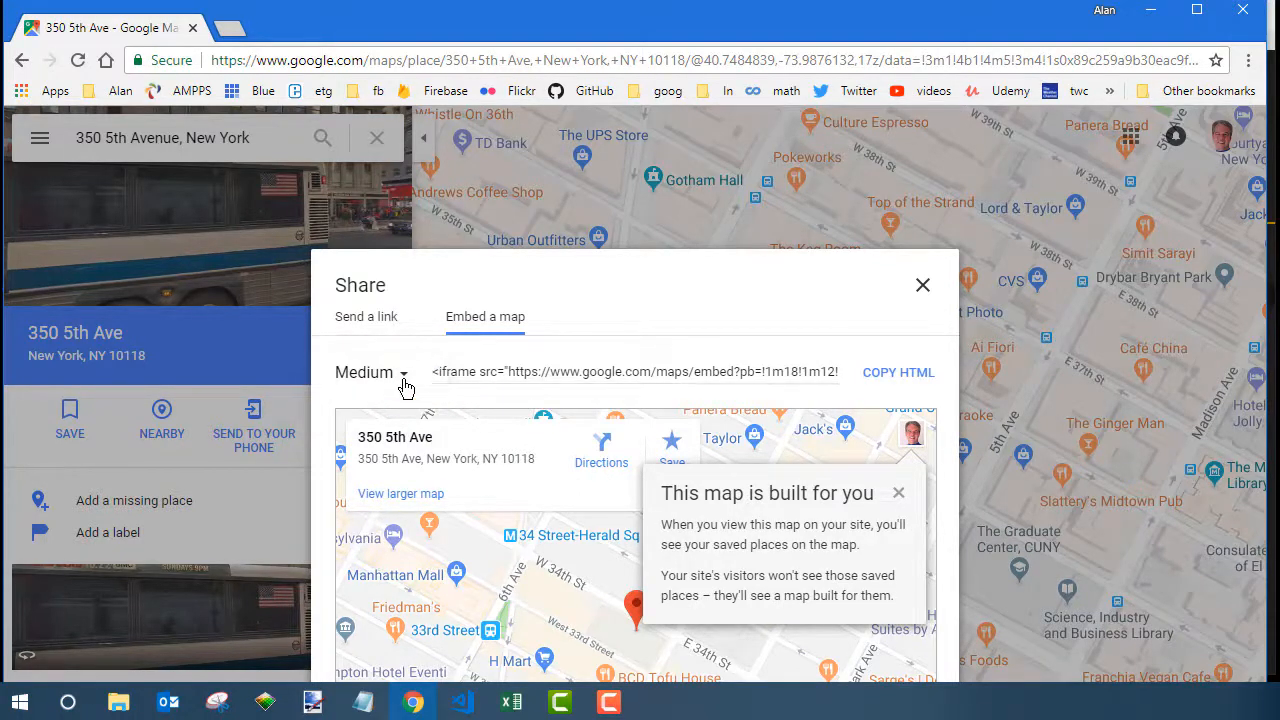
pyautogui.click(372, 372)
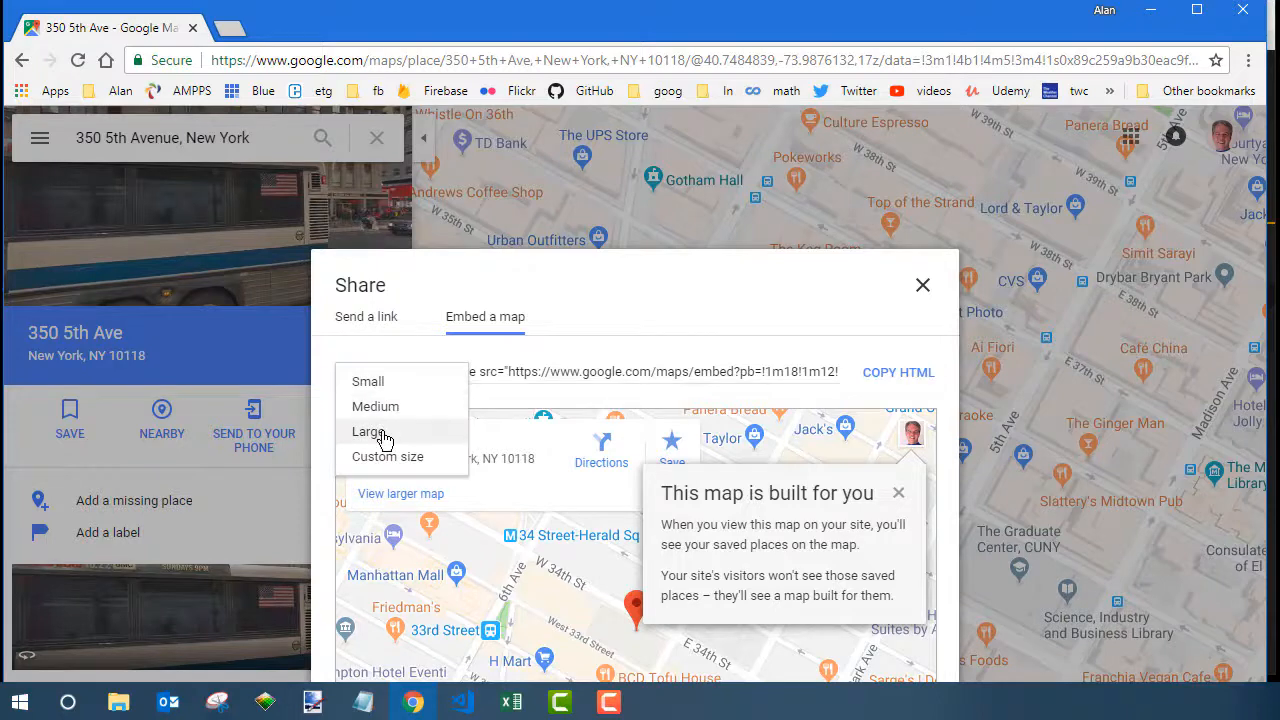
pyautogui.click(368, 432)
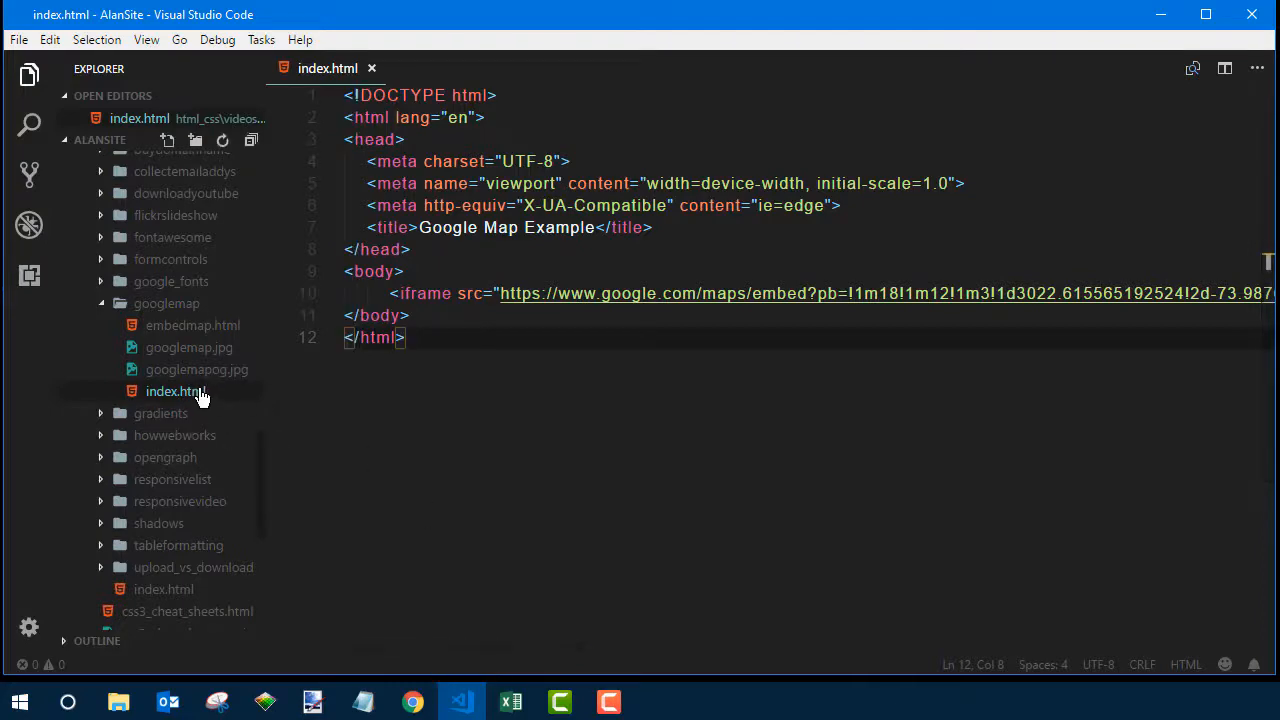
# Step: Preview index.html with the pasted iframe in Chrome, then return to the editor
pyautogui.click(412, 700)
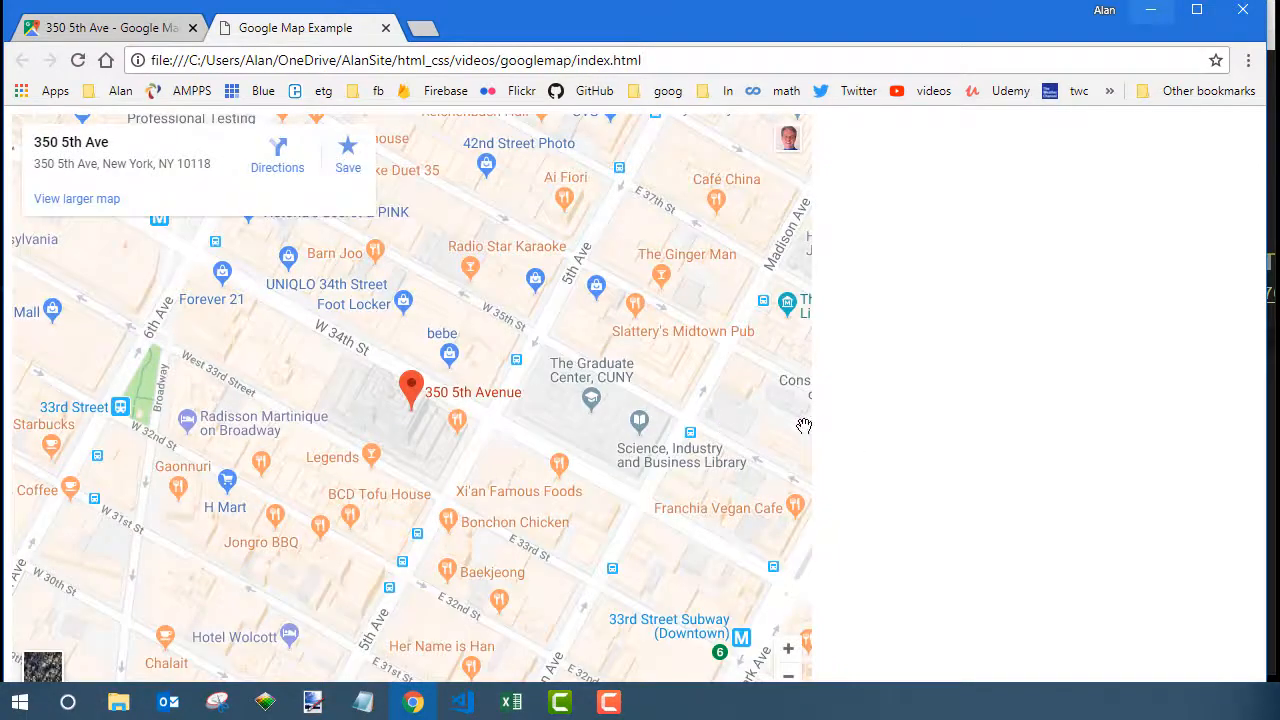
pyautogui.click(460, 700)
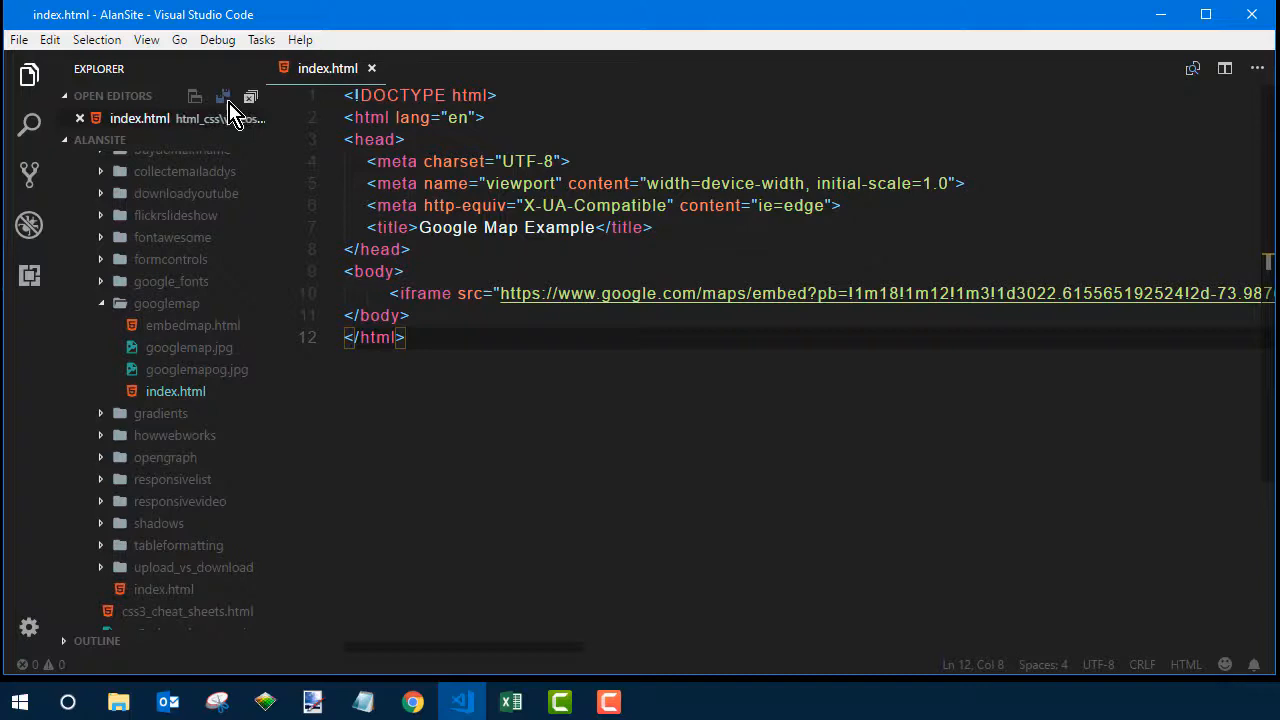
# Step: Add an iframe rule in the style block with max-width: 800px
pyautogui.click(146, 40)
pyautogui.write('<style>')
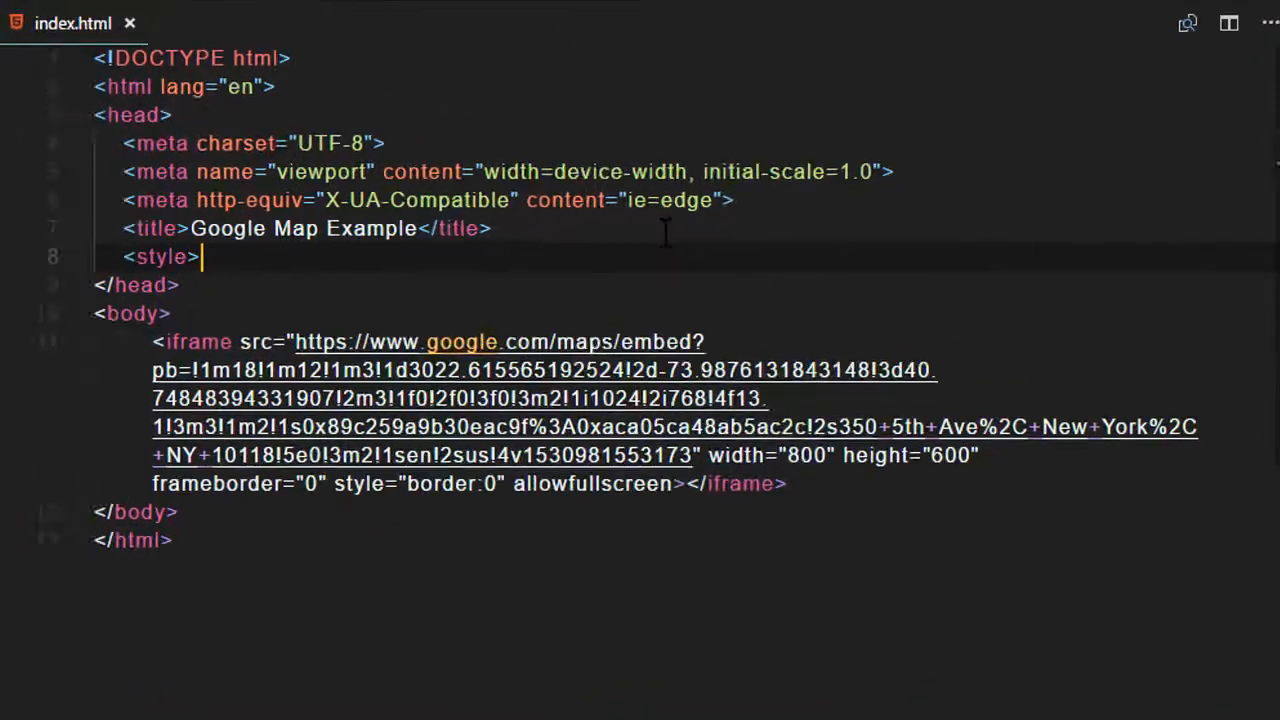
pyautogui.press('Enter')
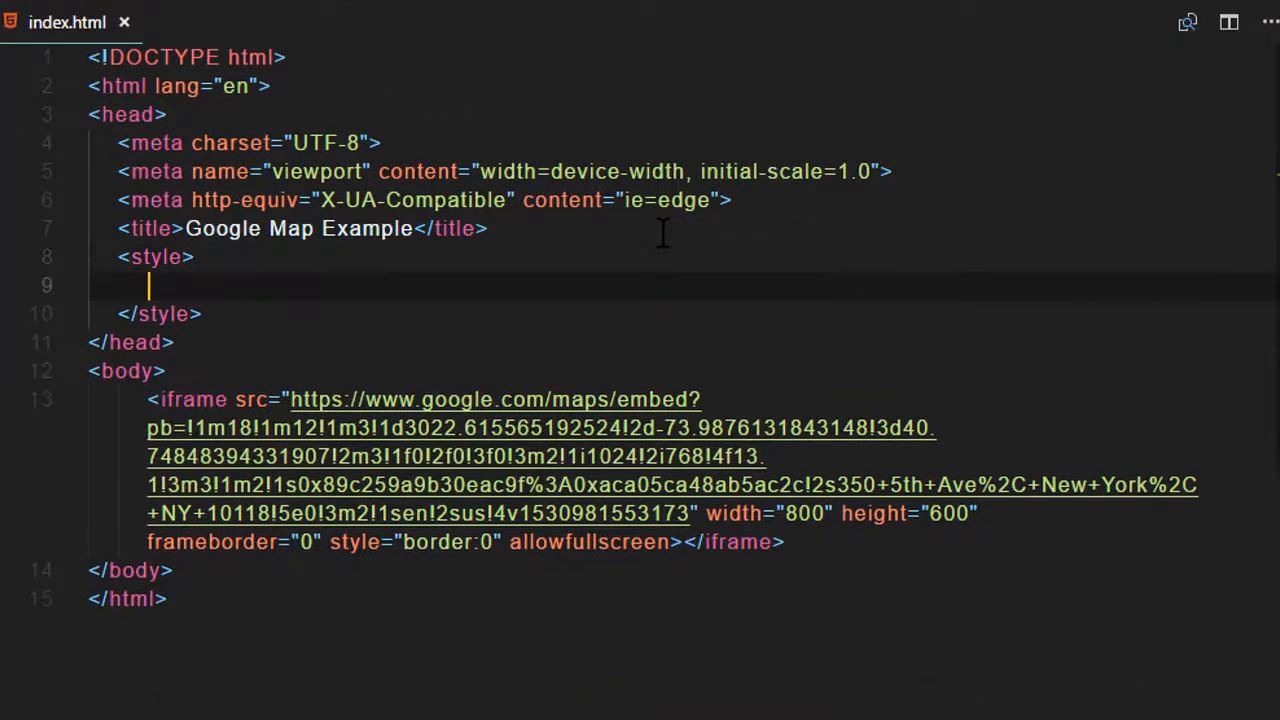
pyautogui.write('iframe')
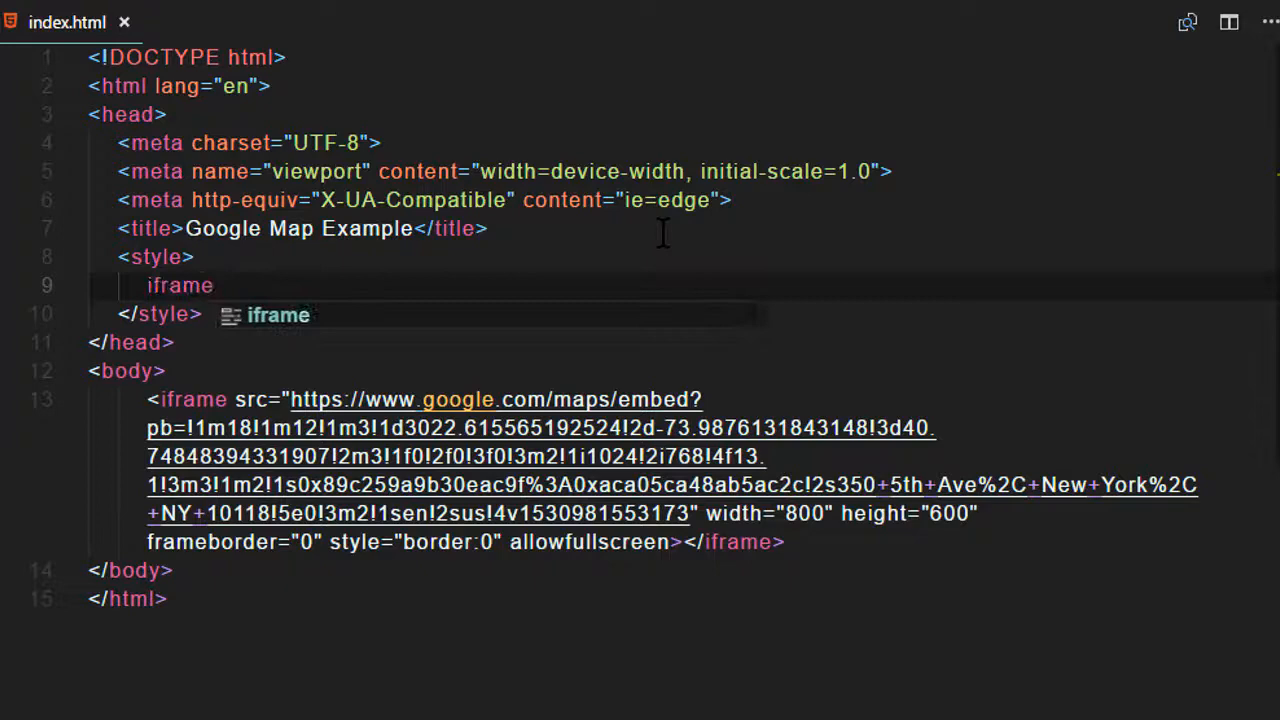
pyautogui.write('{')
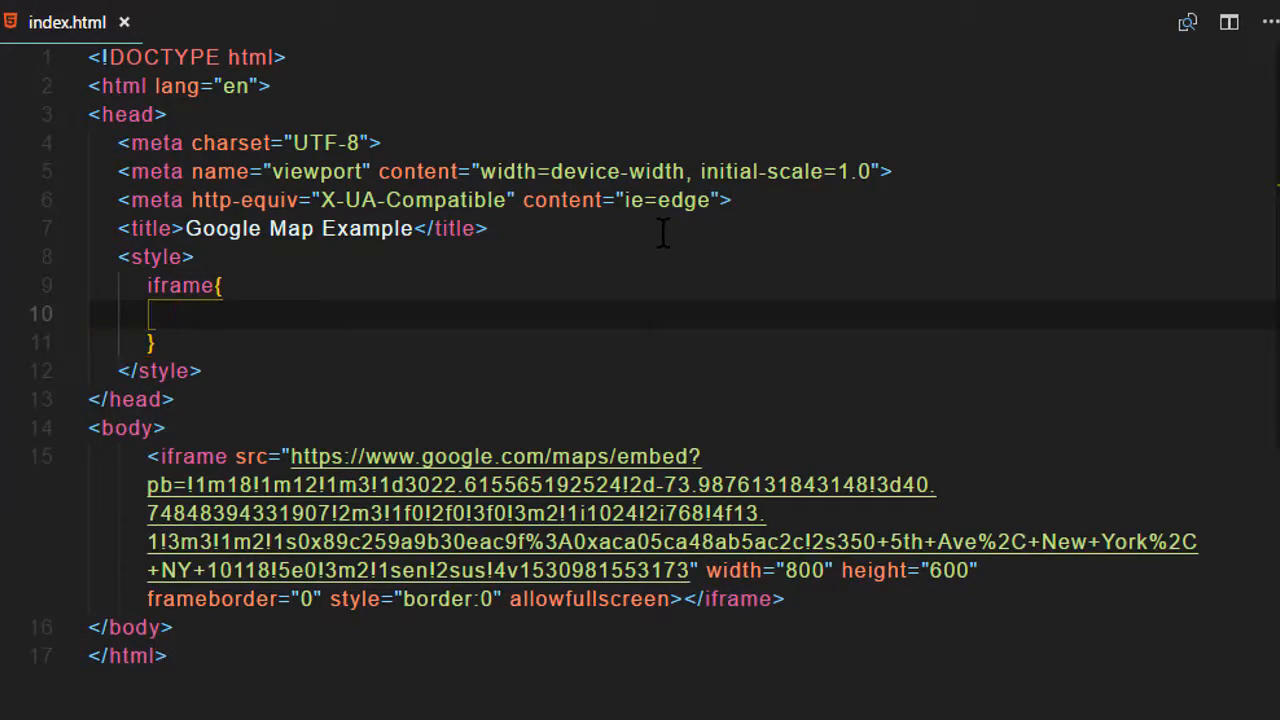
pyautogui.write('max-width: ;')
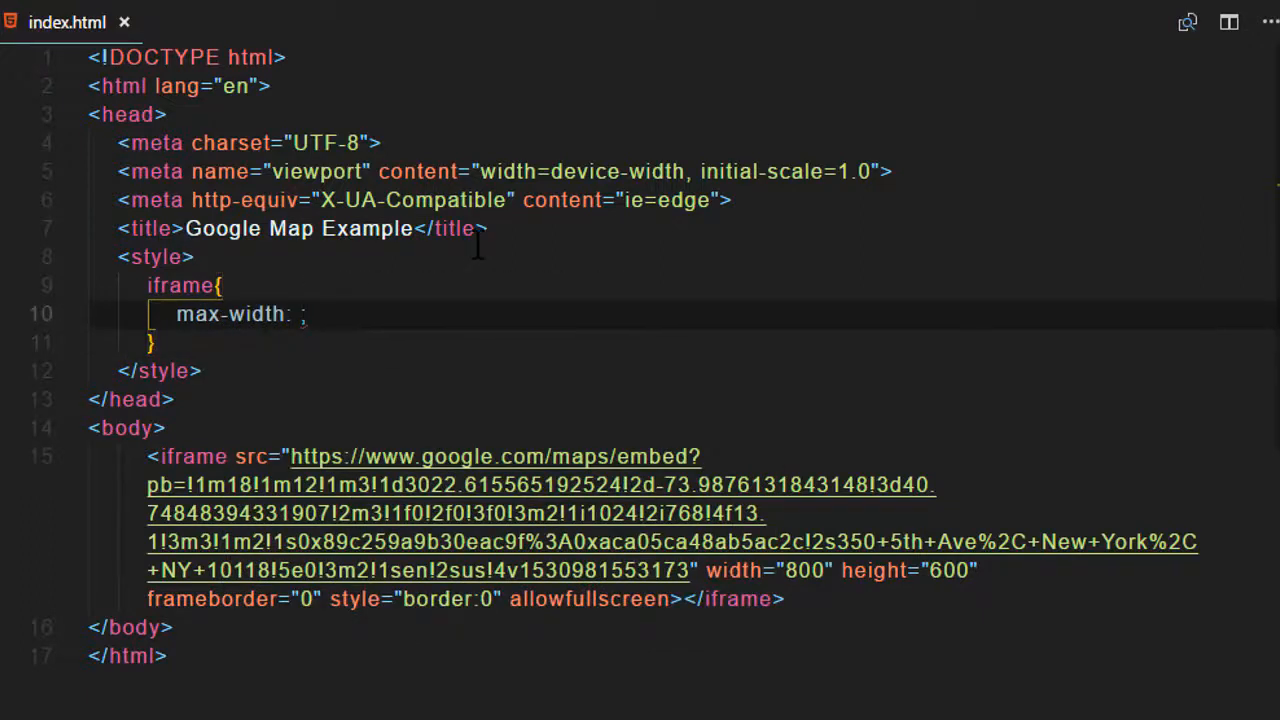
pyautogui.write('8')
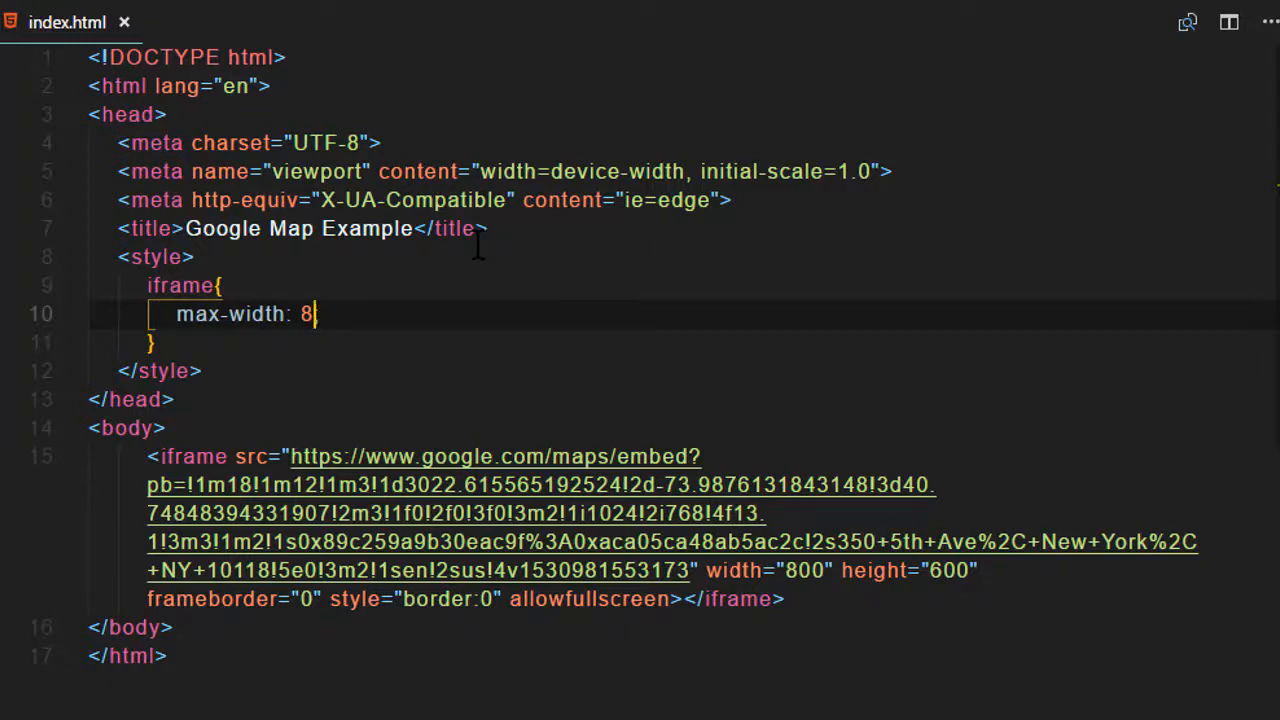
pyautogui.write('00px;;')
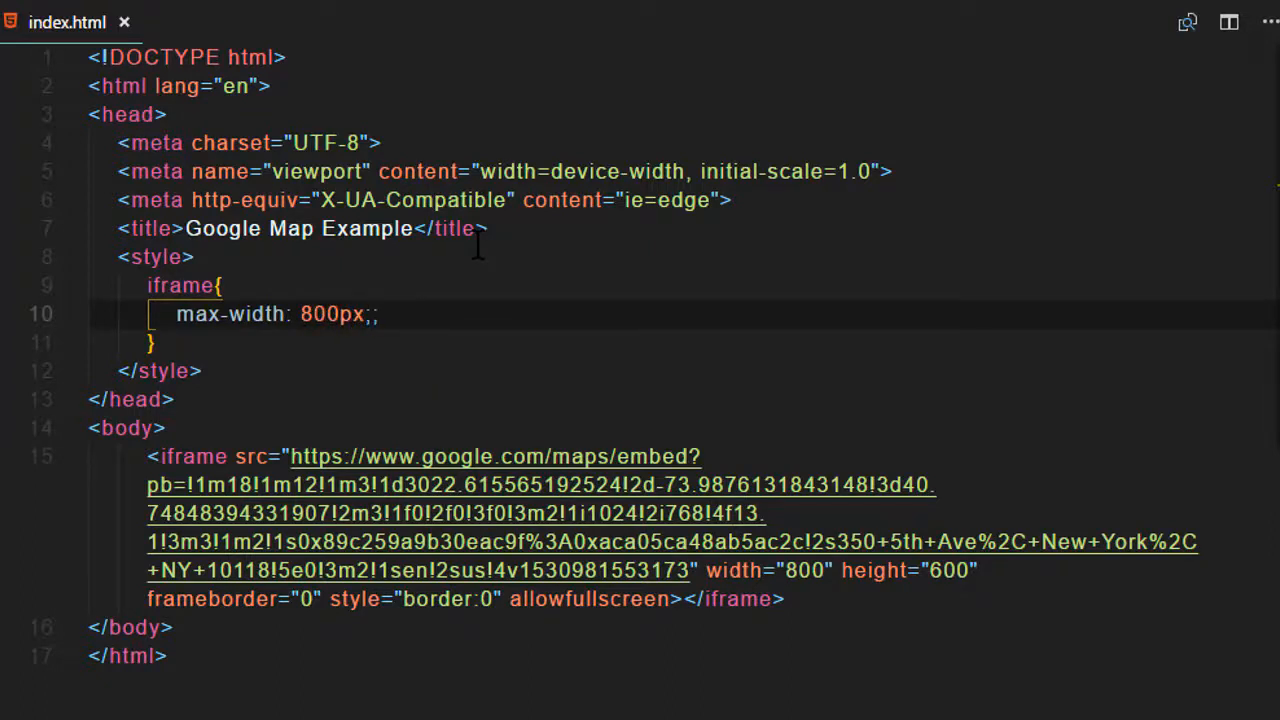
# Step: Add max-height: 600px to the iframe rule
pyautogui.write('ma')
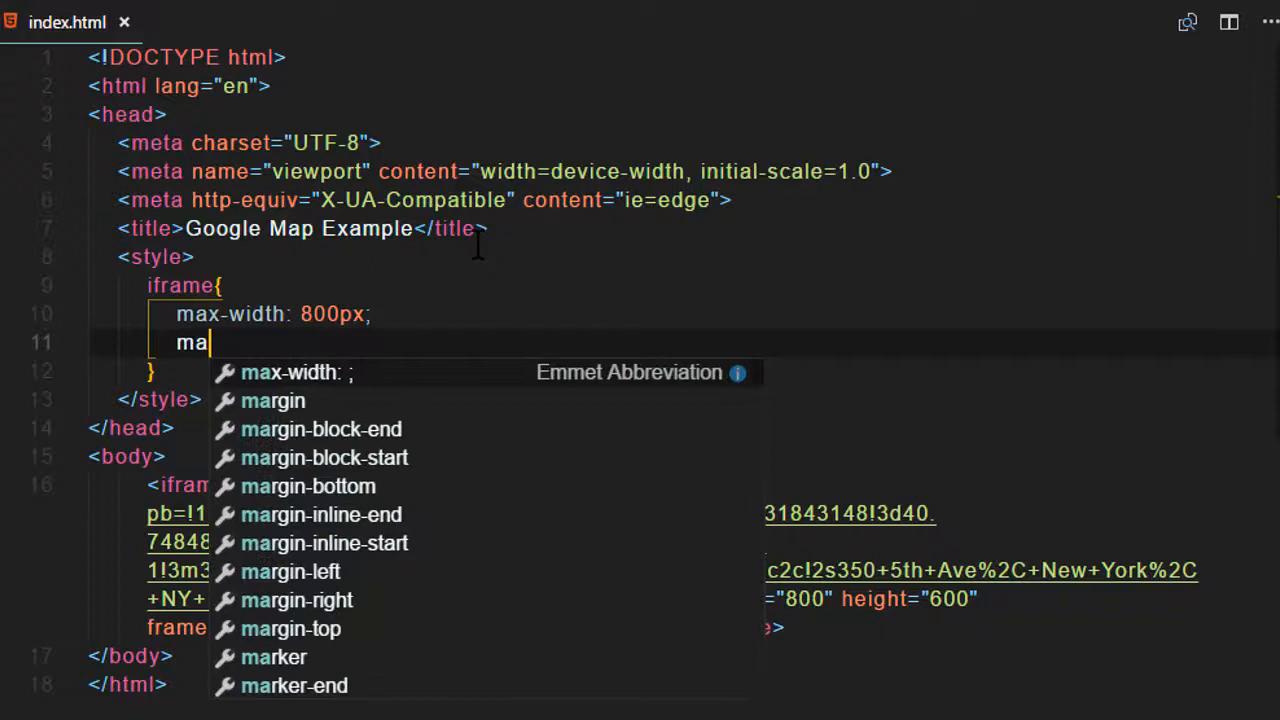
pyautogui.write('x-height')
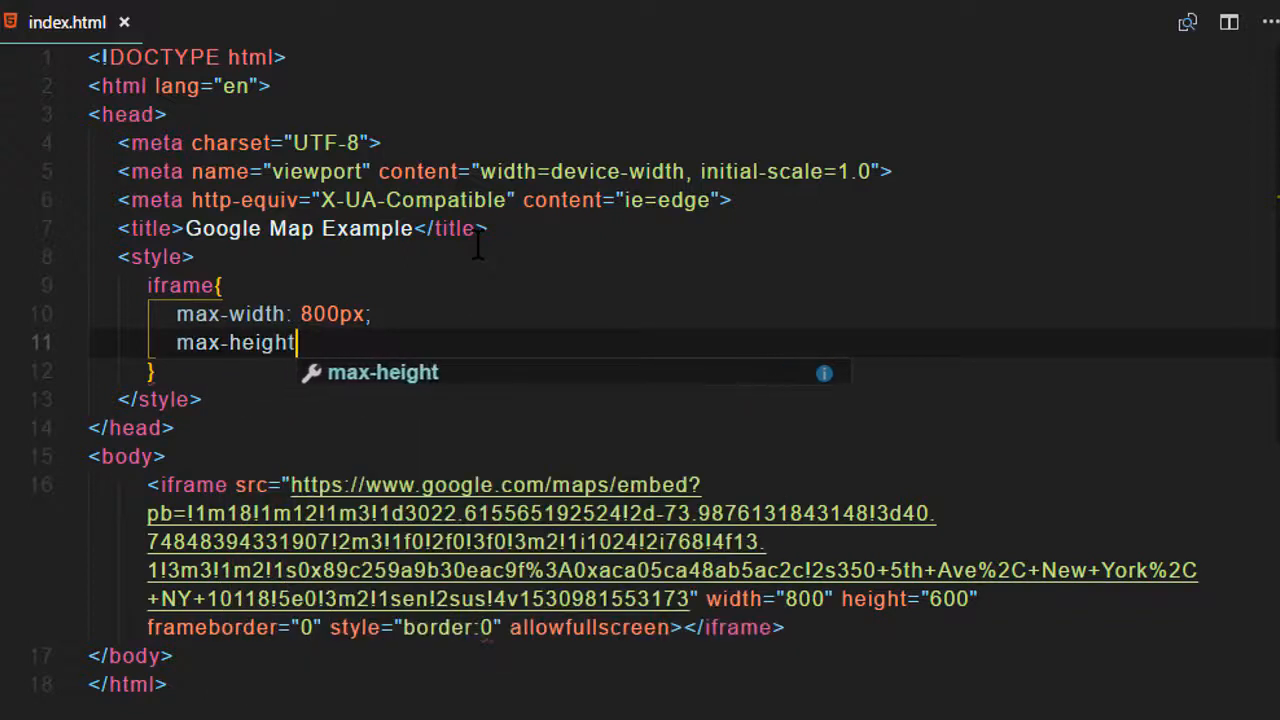
pyautogui.write(':')
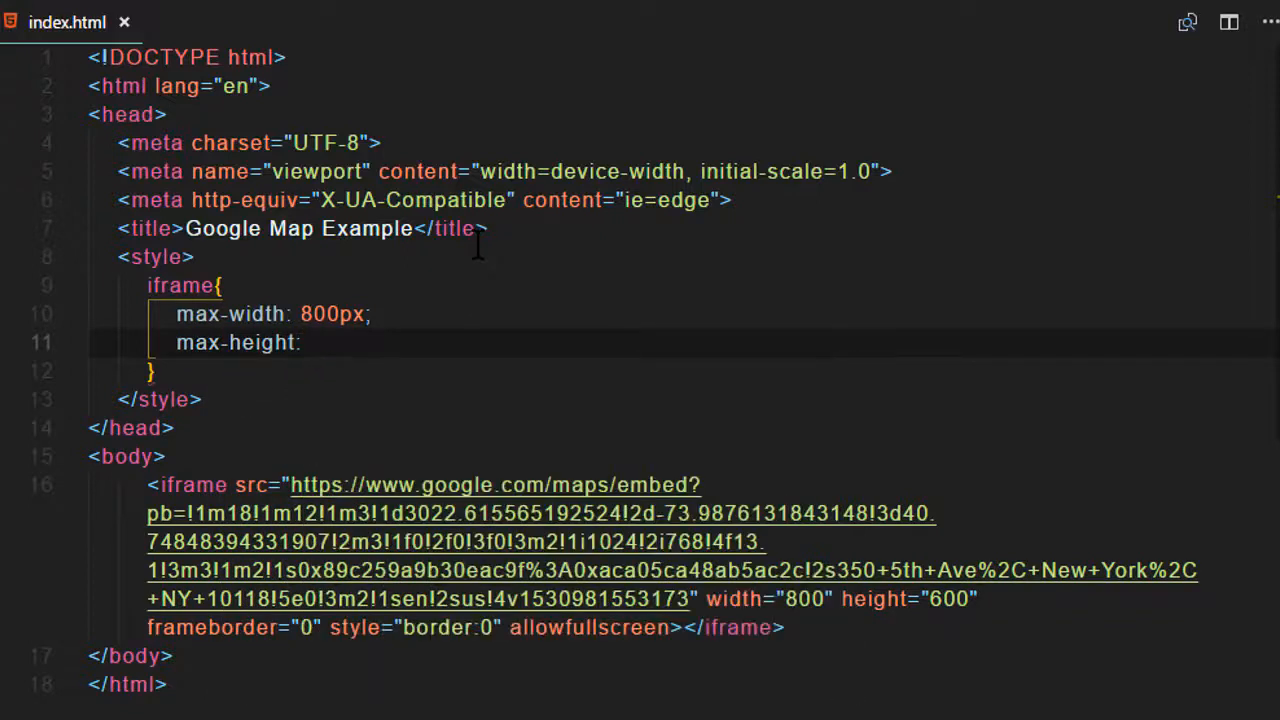
pyautogui.write('600px;')
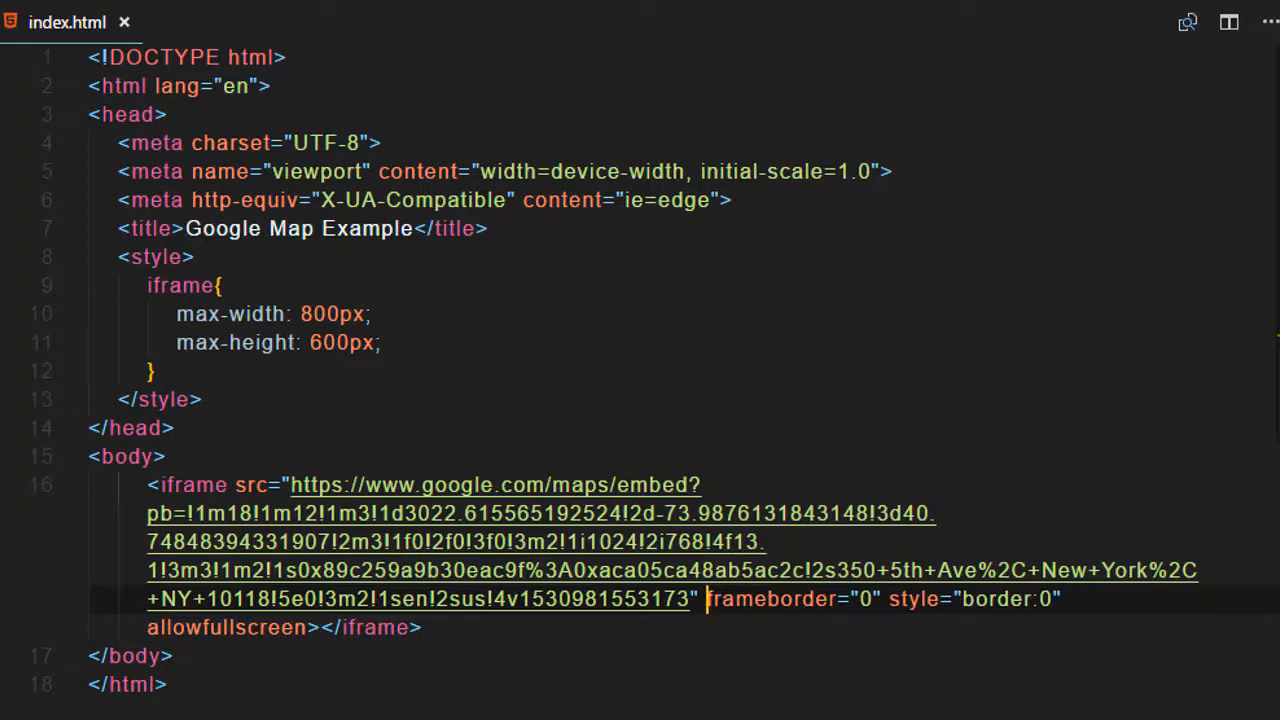
pyautogui.moveTo(288, 292)
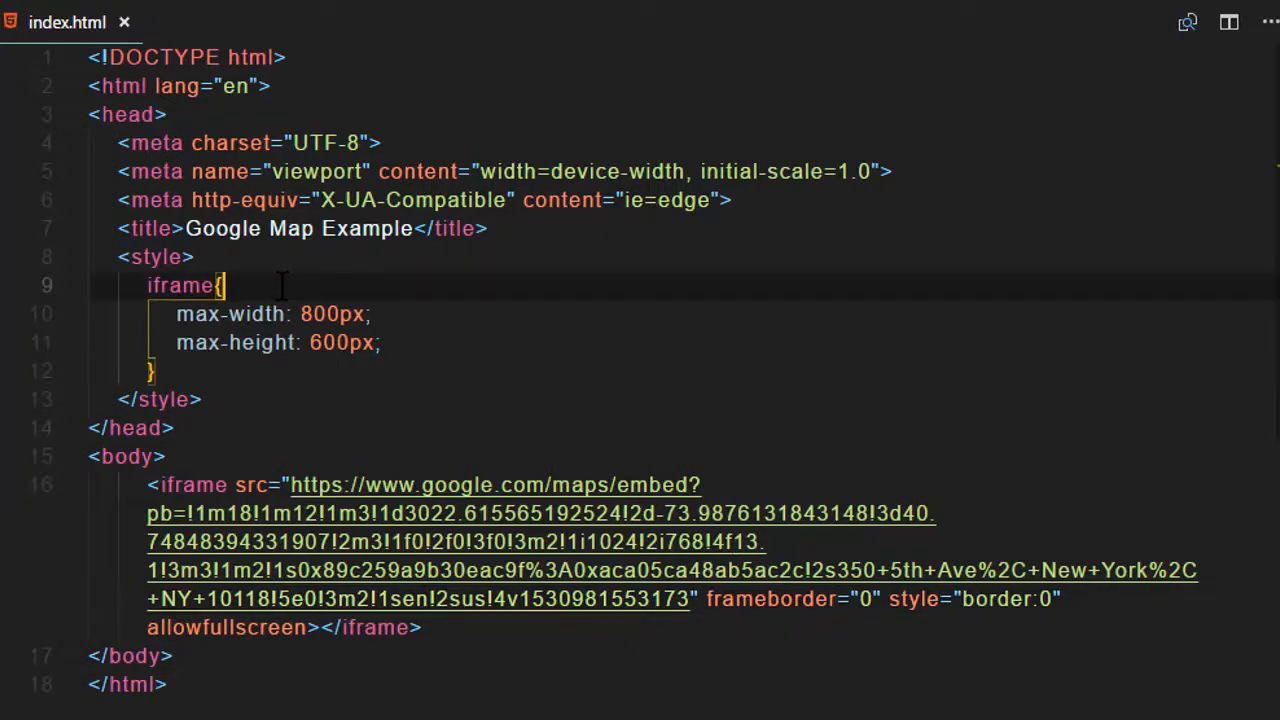
# Step: Add display:block and width: 90vw at the top of the iframe rule
pyautogui.write('dis')
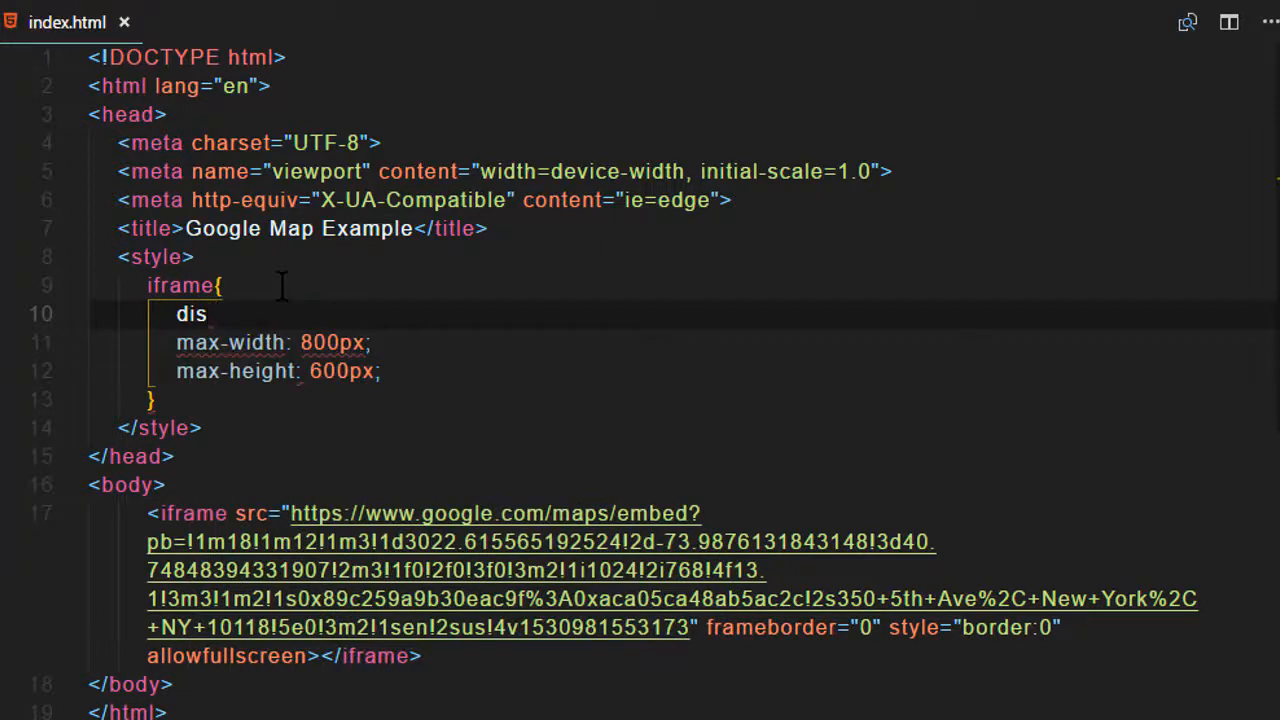
pyautogui.write('pla')
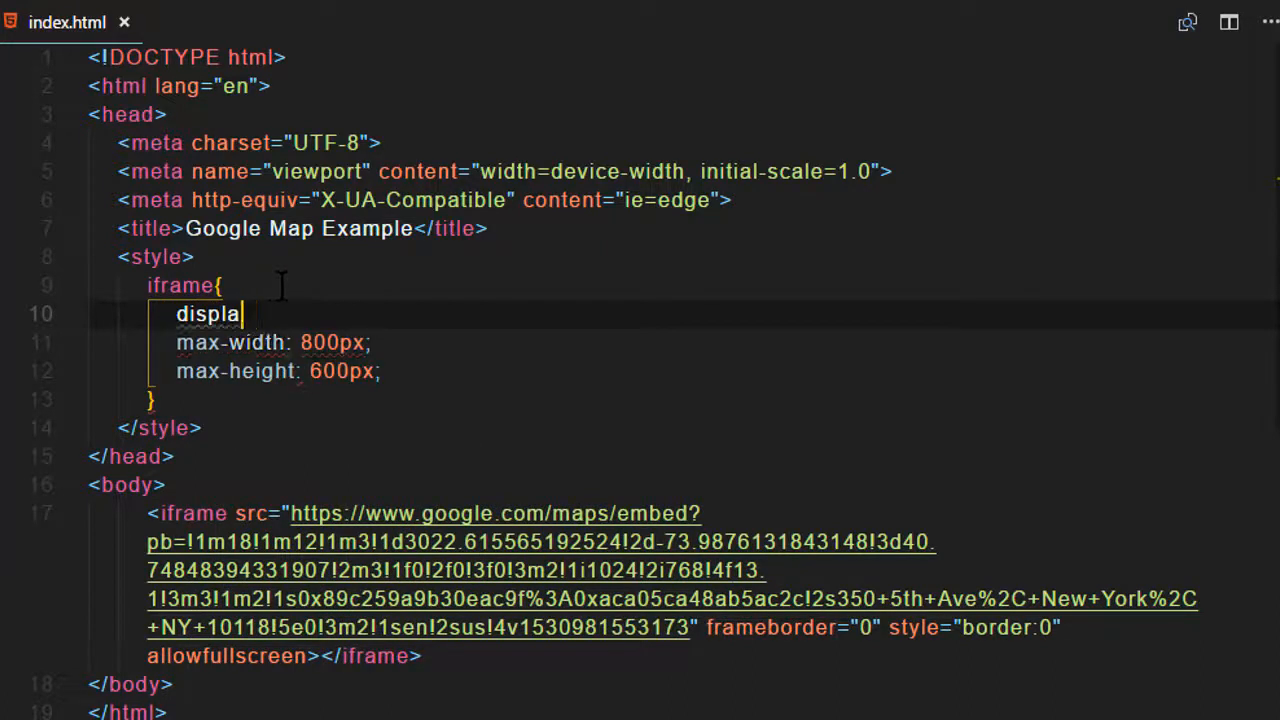
pyautogui.write(':block;')
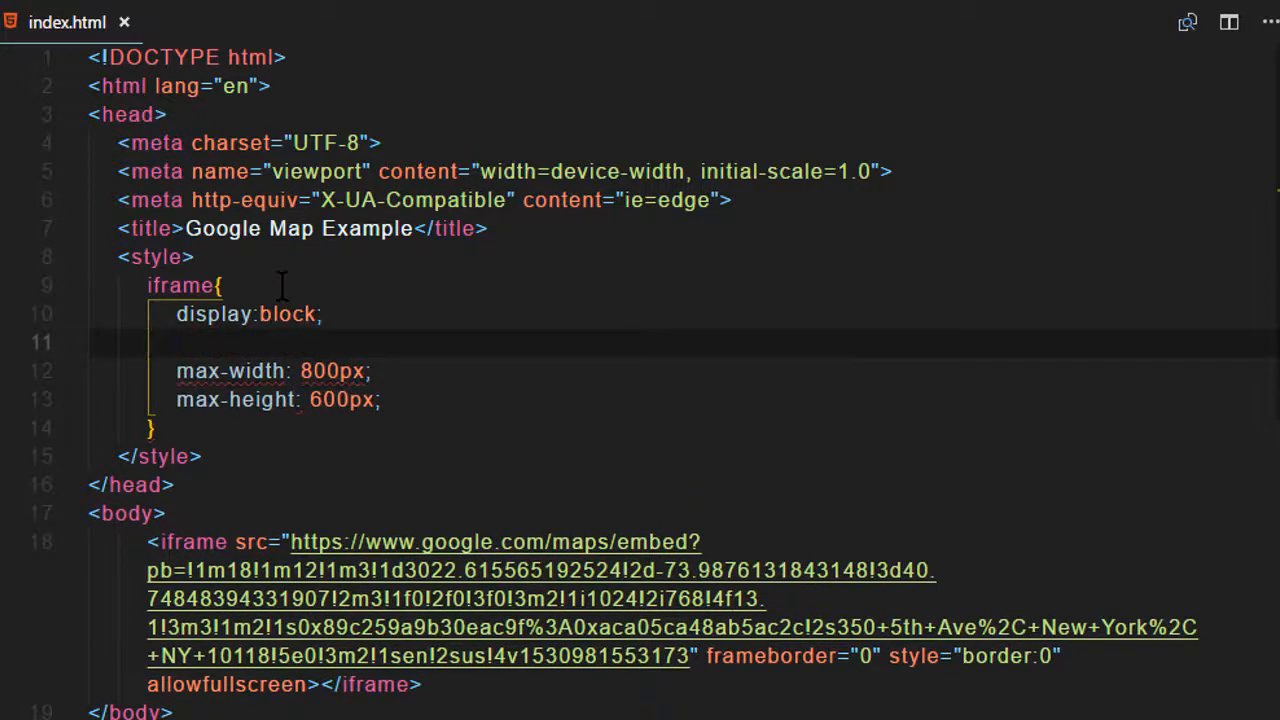
pyautogui.write('width')
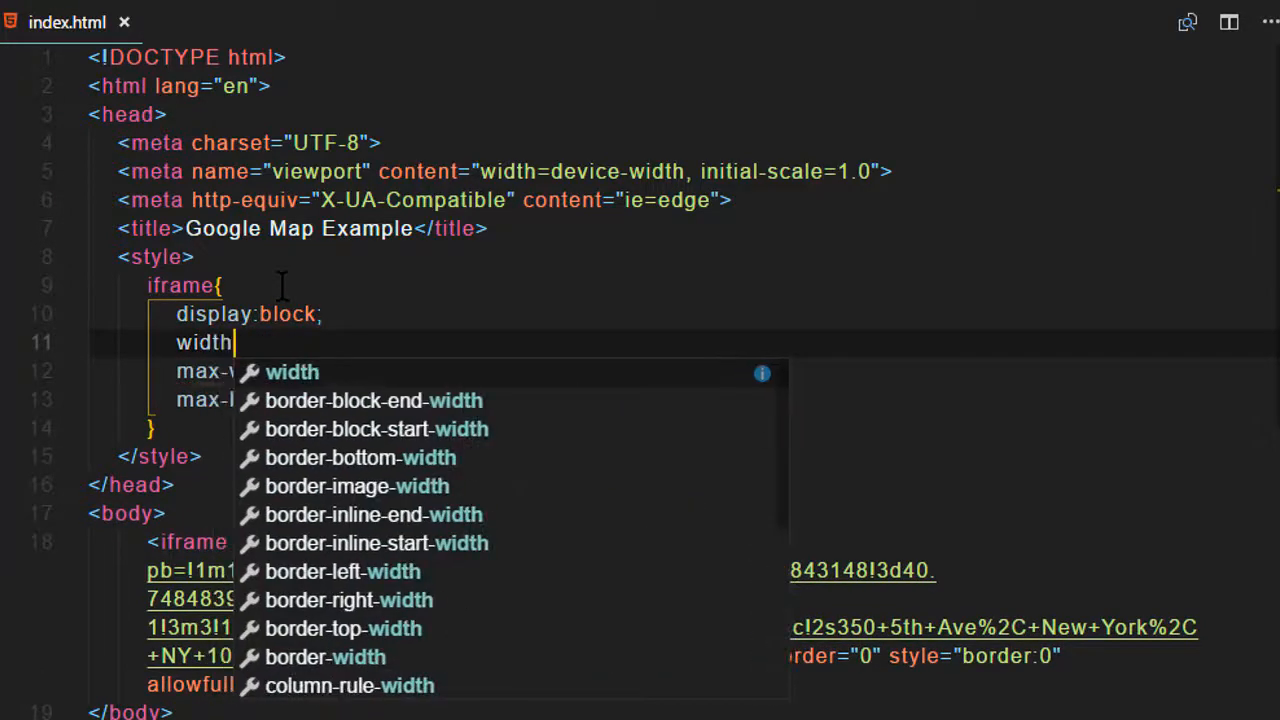
pyautogui.write(': 90')
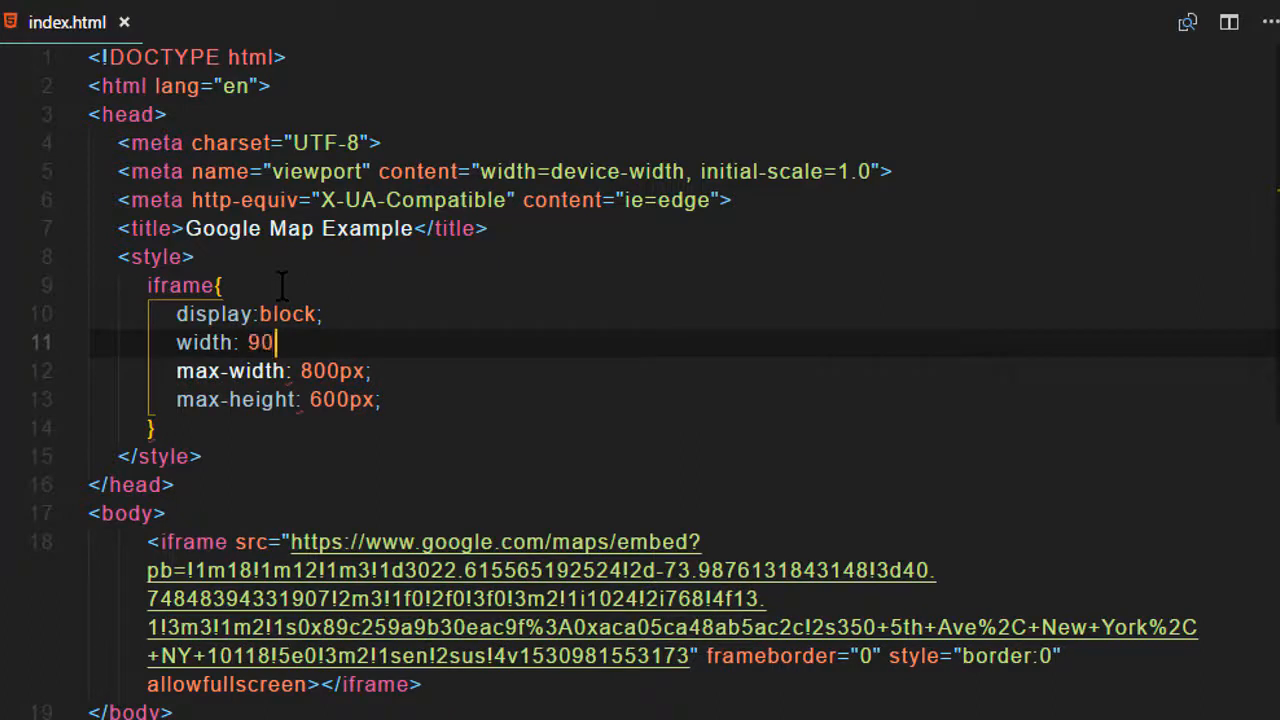
pyautogui.write('vw;')
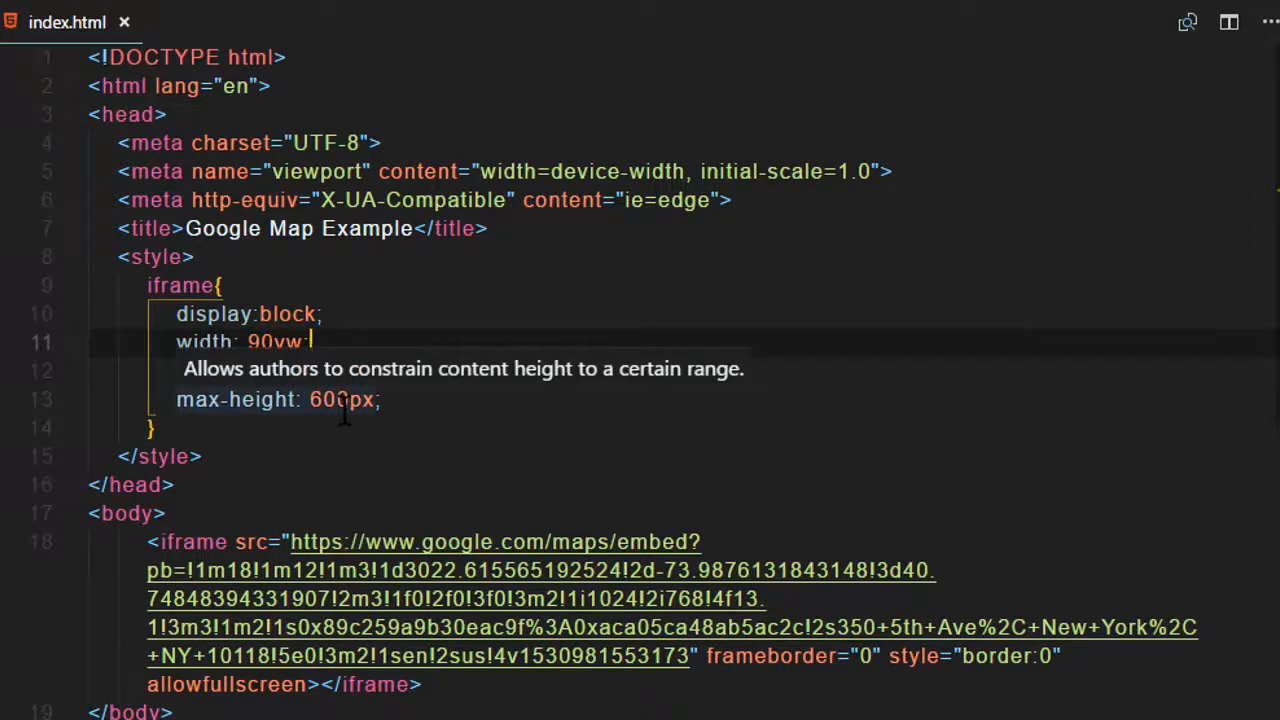
pyautogui.rightClick(162, 390)
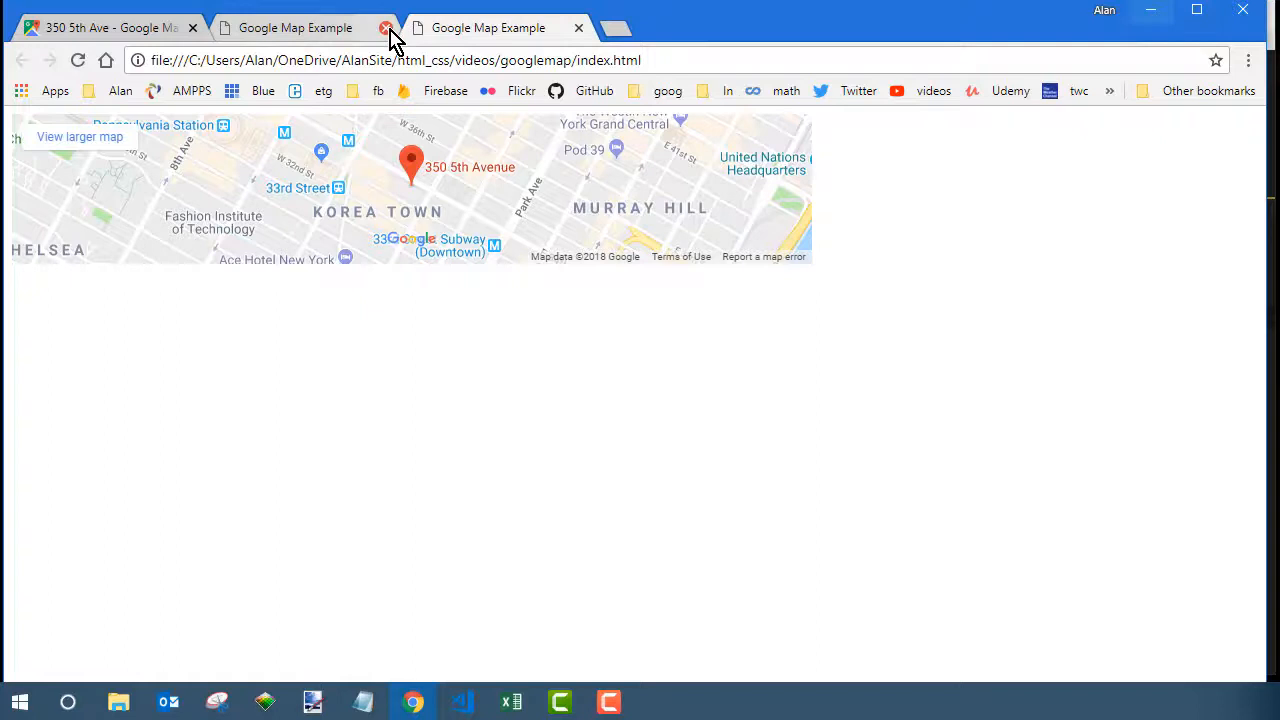
# Step: Close the leftover Chrome tabs, review the map, and return to the editor
pyautogui.click(386, 28)
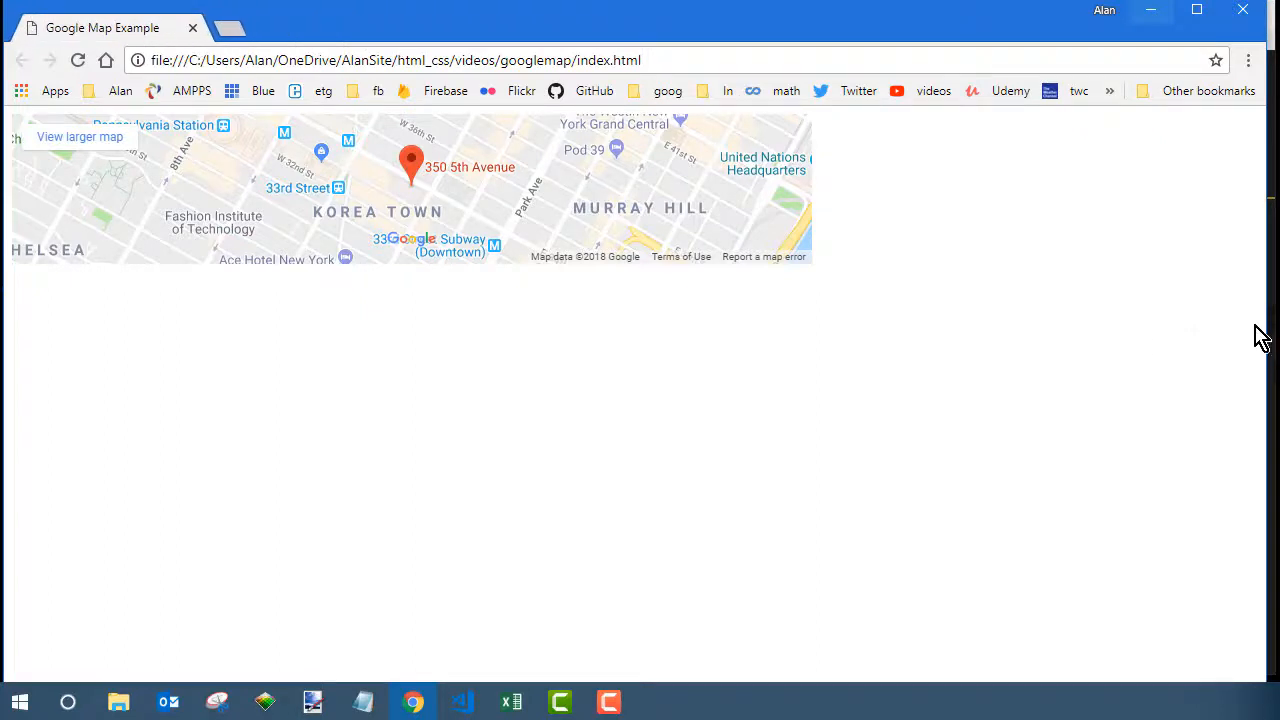
pyautogui.moveTo(1236, 324)
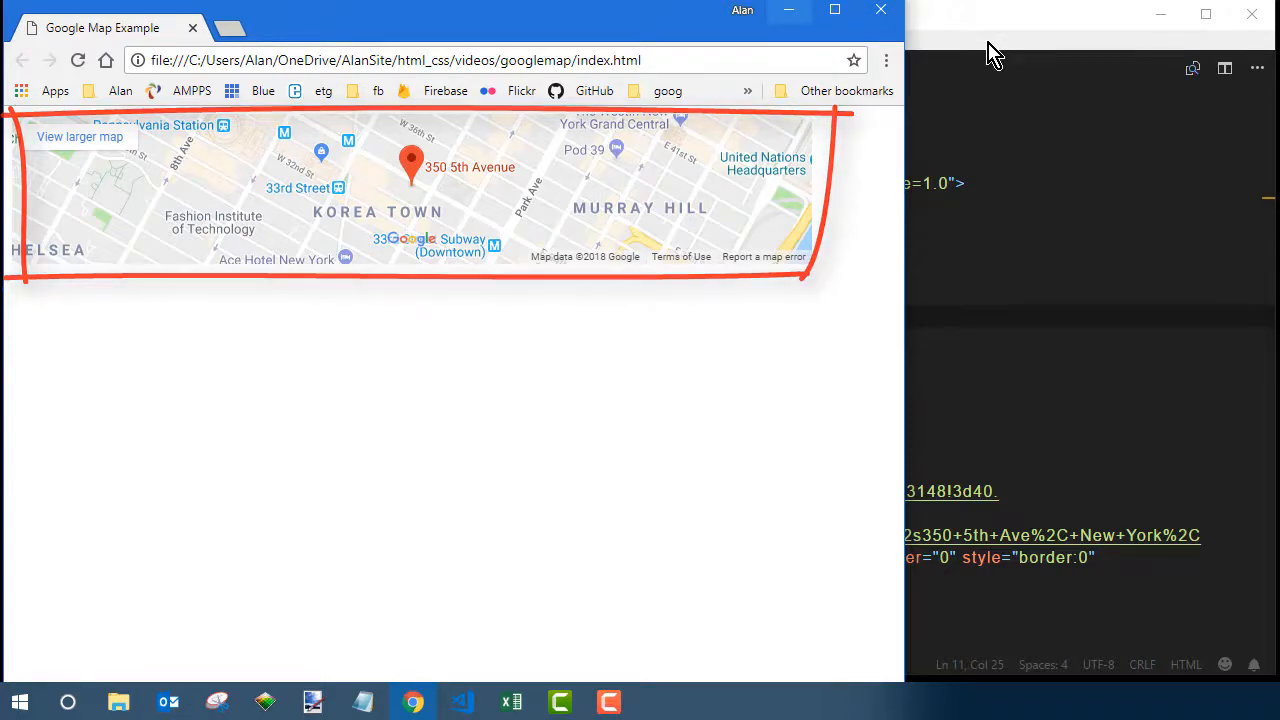
pyautogui.click(460, 700)
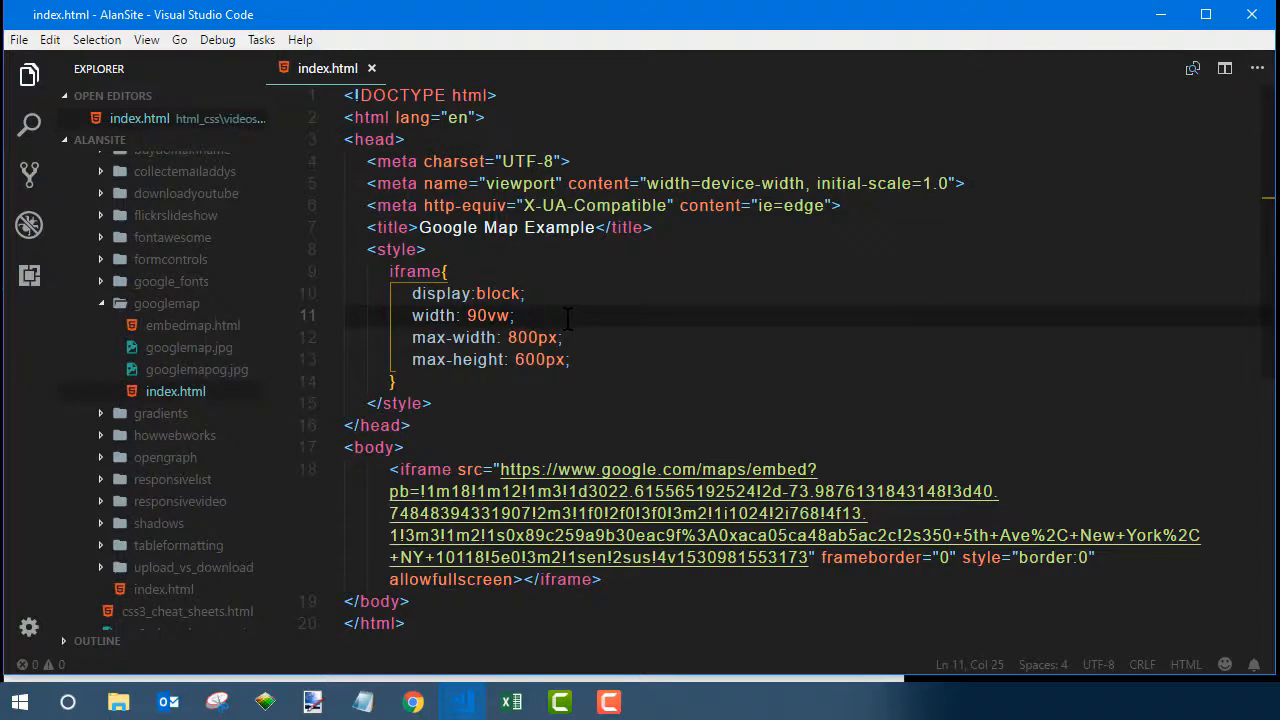
# Step: Add a blank line after width, then work out 600 ÷ 800 in Calculator
pyautogui.press('Enter')
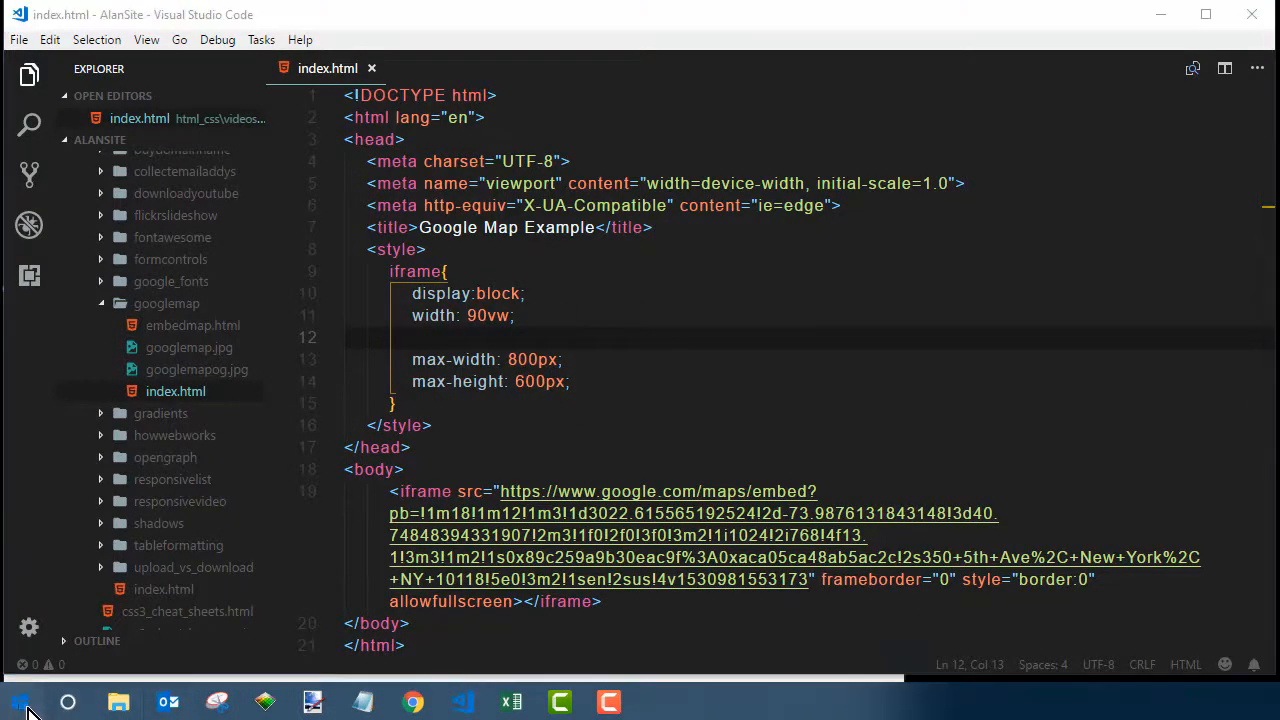
pyautogui.click(20, 700)
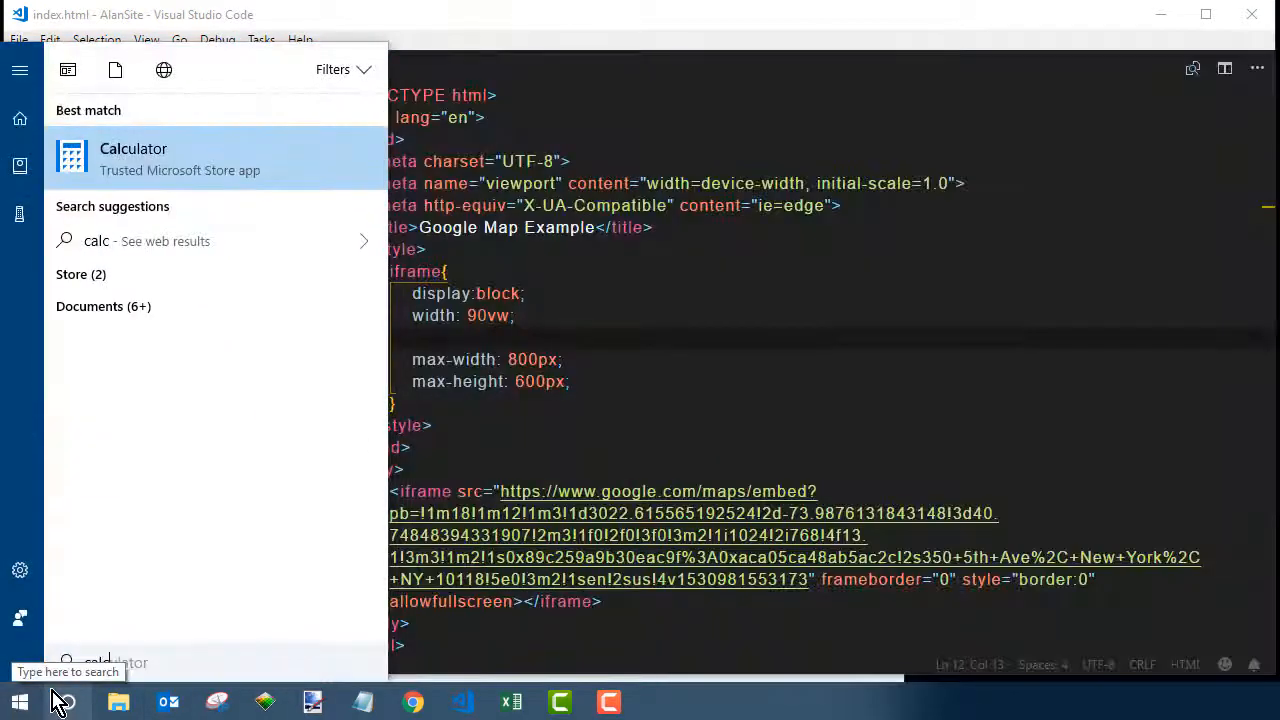
pyautogui.click(132, 158)
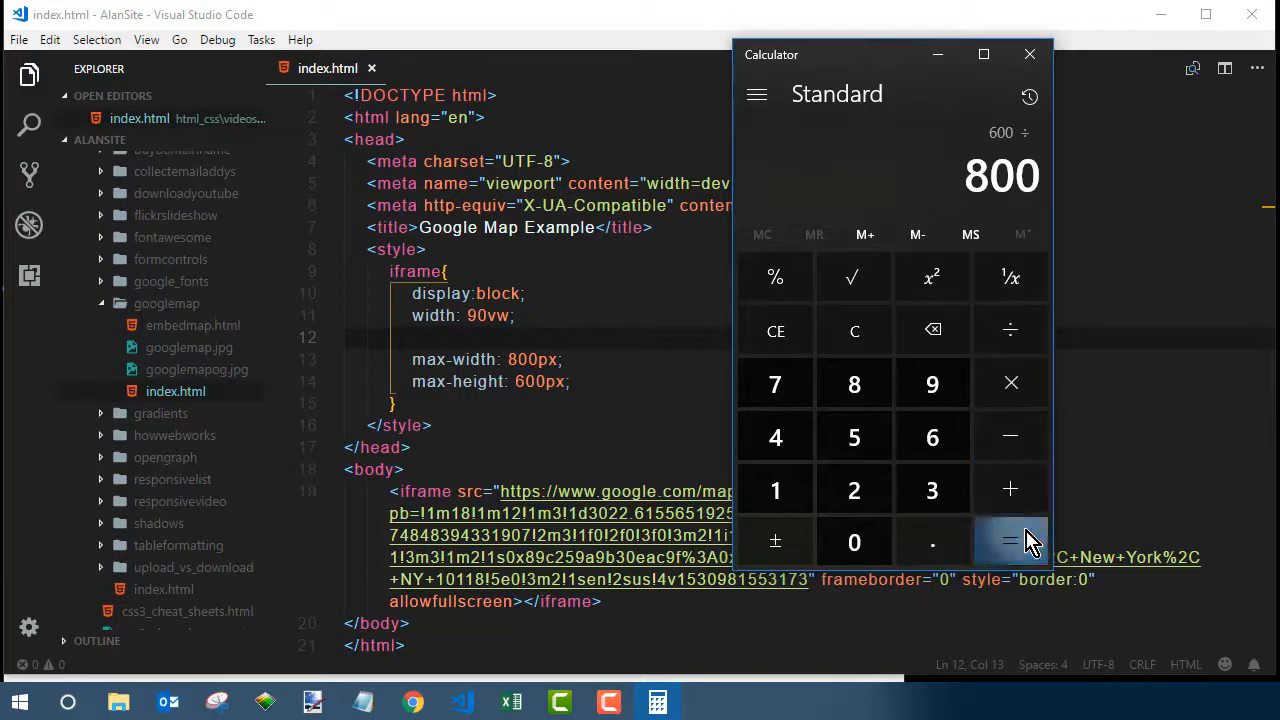
pyautogui.click(1010, 542)
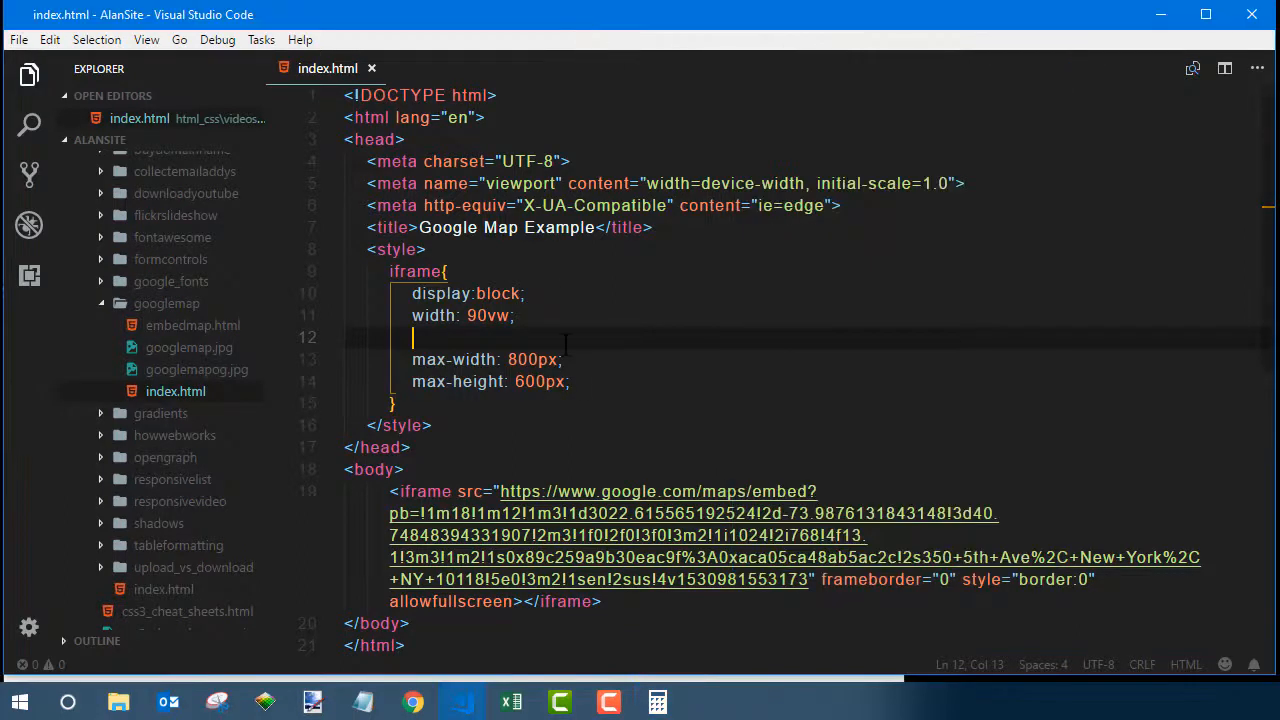
# Step: Add height: calc(.75 * 90vw) to the iframe rule
pyautogui.write('height: calc(')
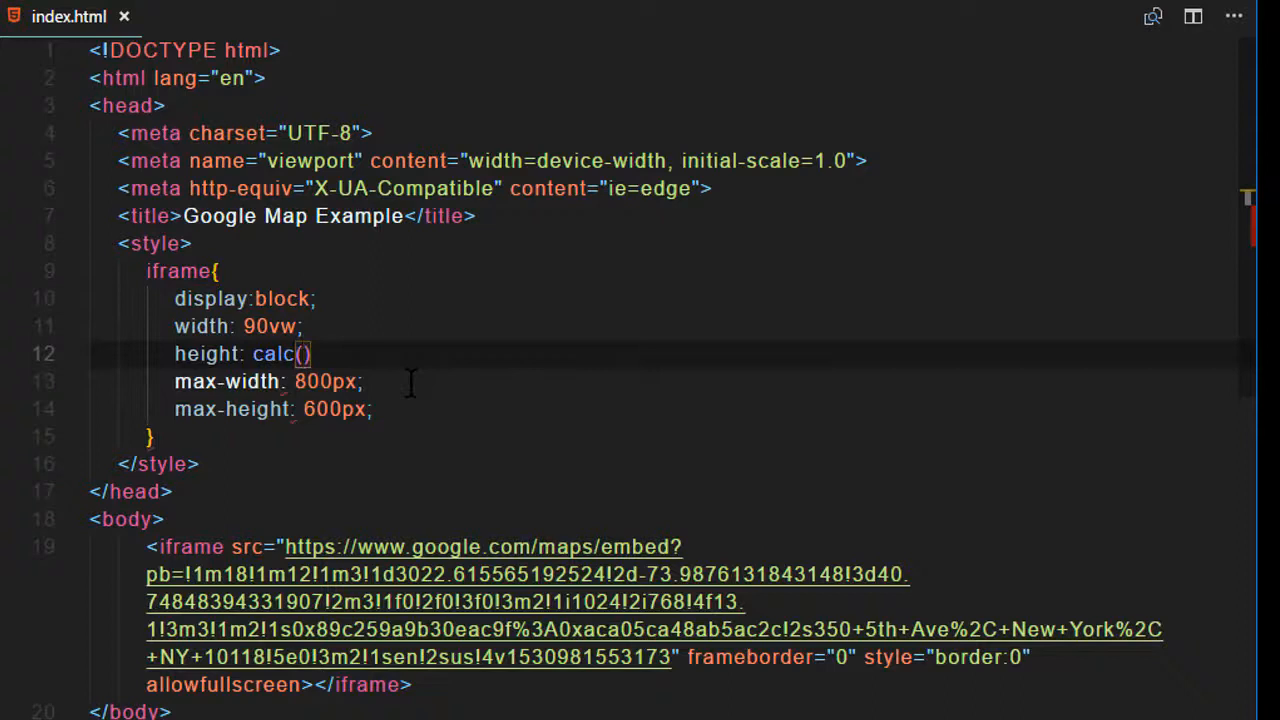
pyautogui.write('.75 * 9')
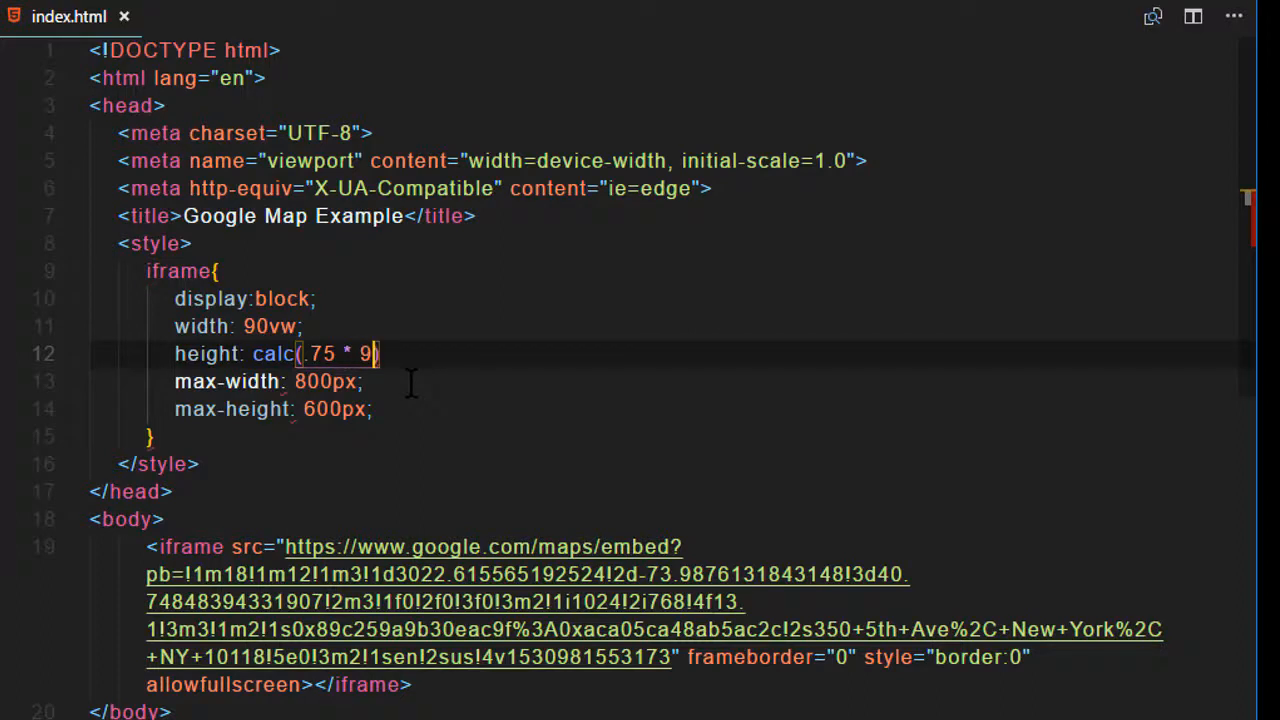
pyautogui.write('vw)')
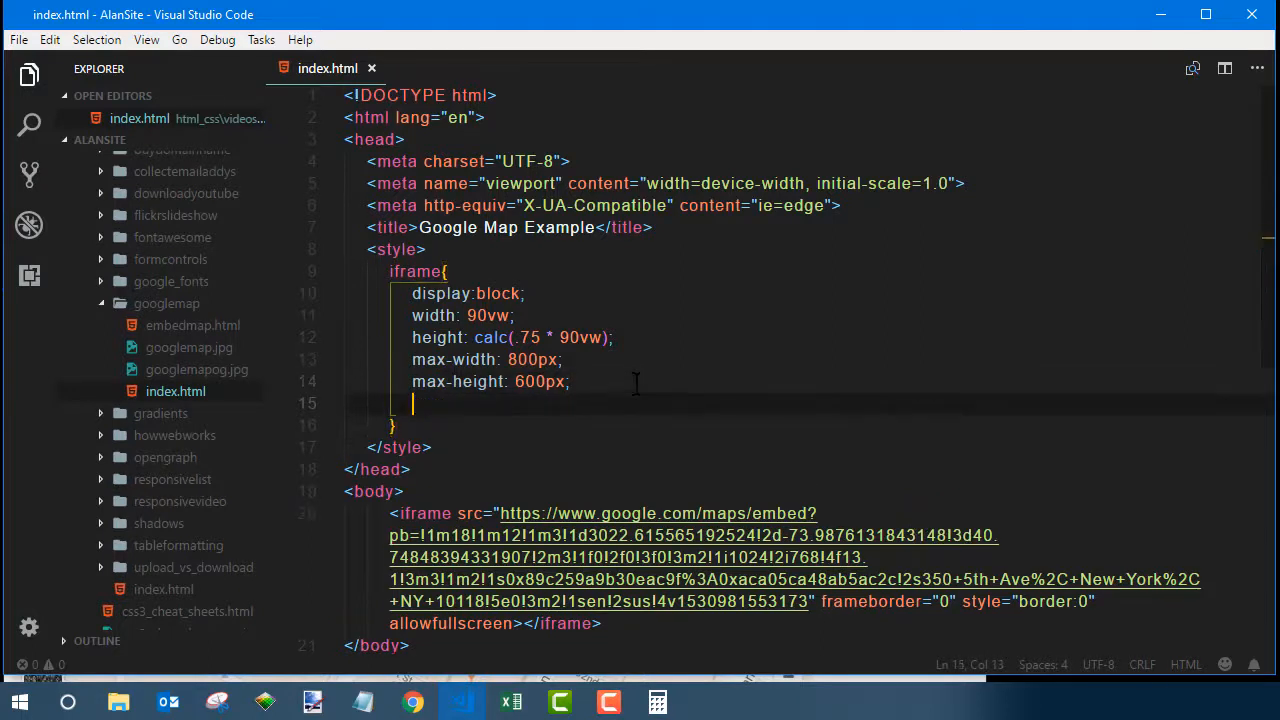
# Step: Add margin: 1em auto and border: solid 1px gray to the iframe rule
pyautogui.write('margin:')
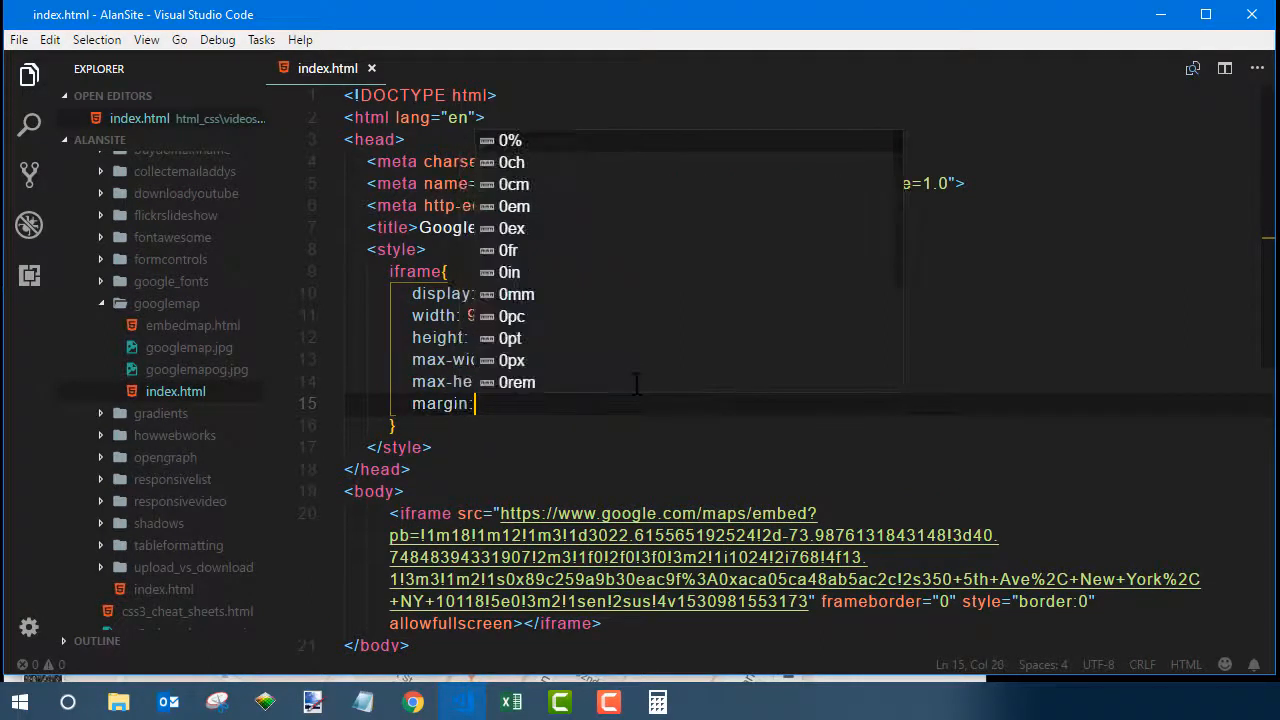
pyautogui.write('1em auto;')
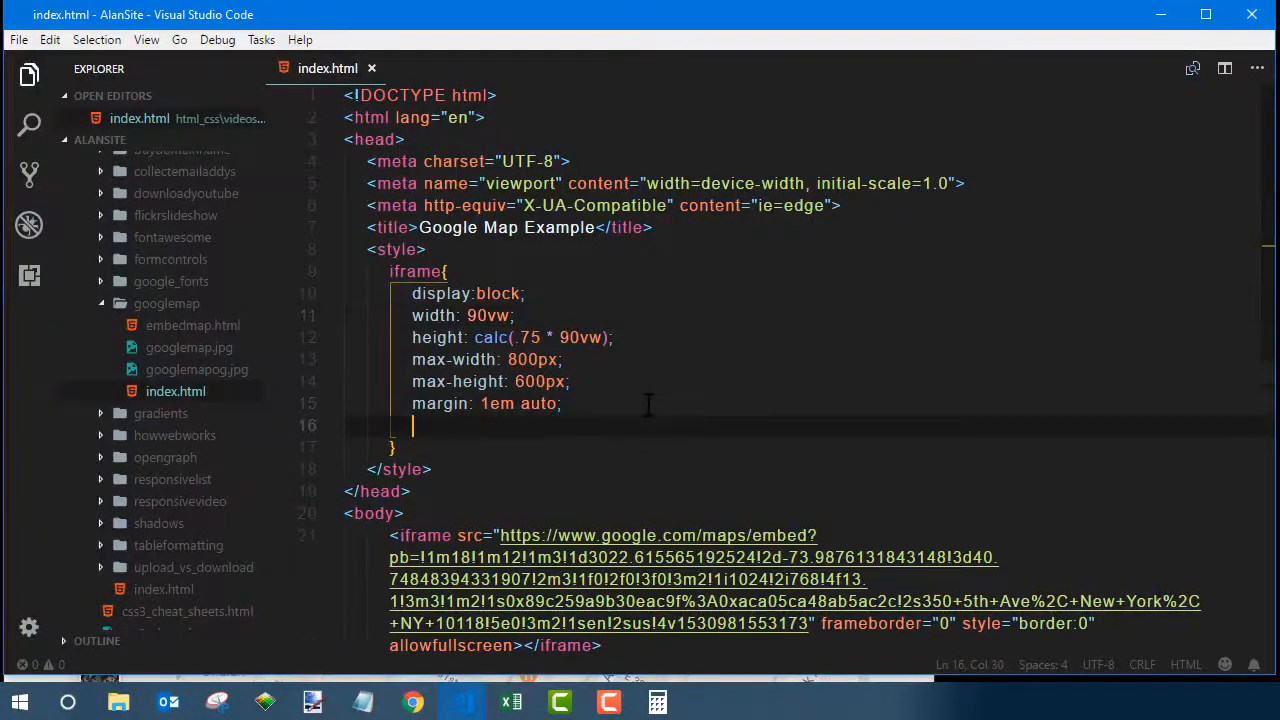
pyautogui.write('border: solid 1px')
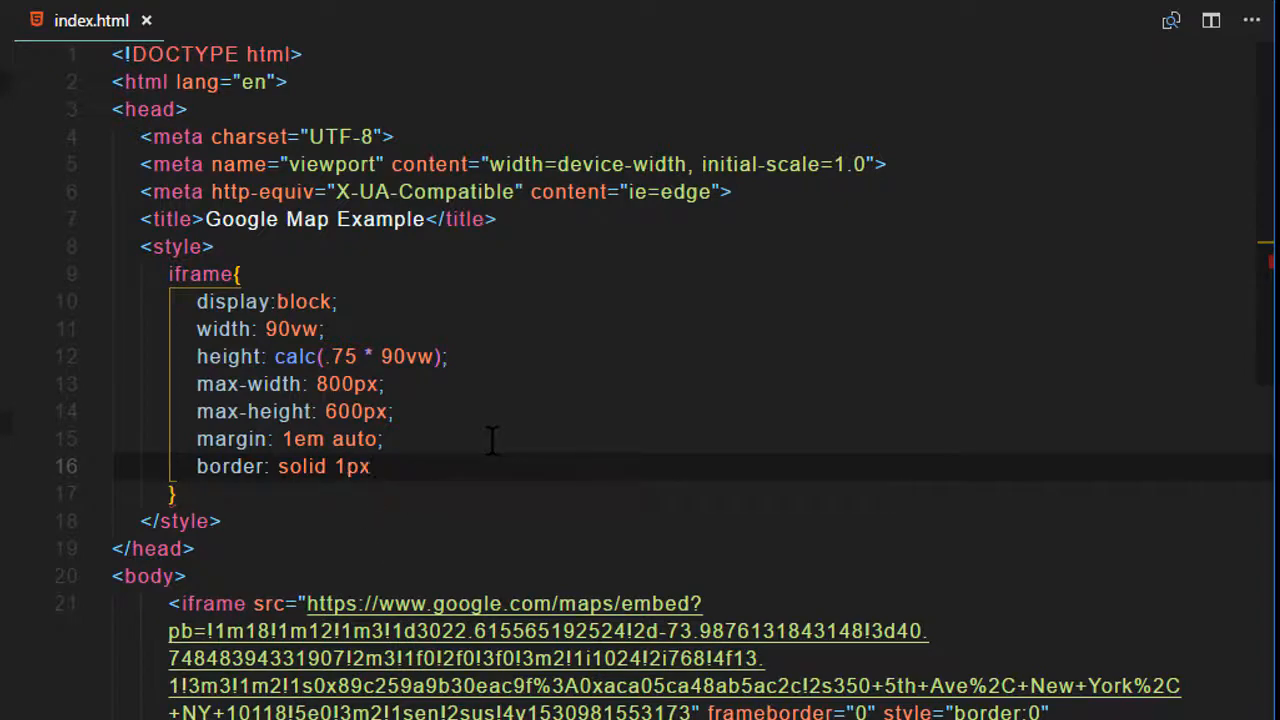
# Step: Add box-shadow: 2px 2px 2px silver to the iframe rule
pyautogui.write('box-shadow')
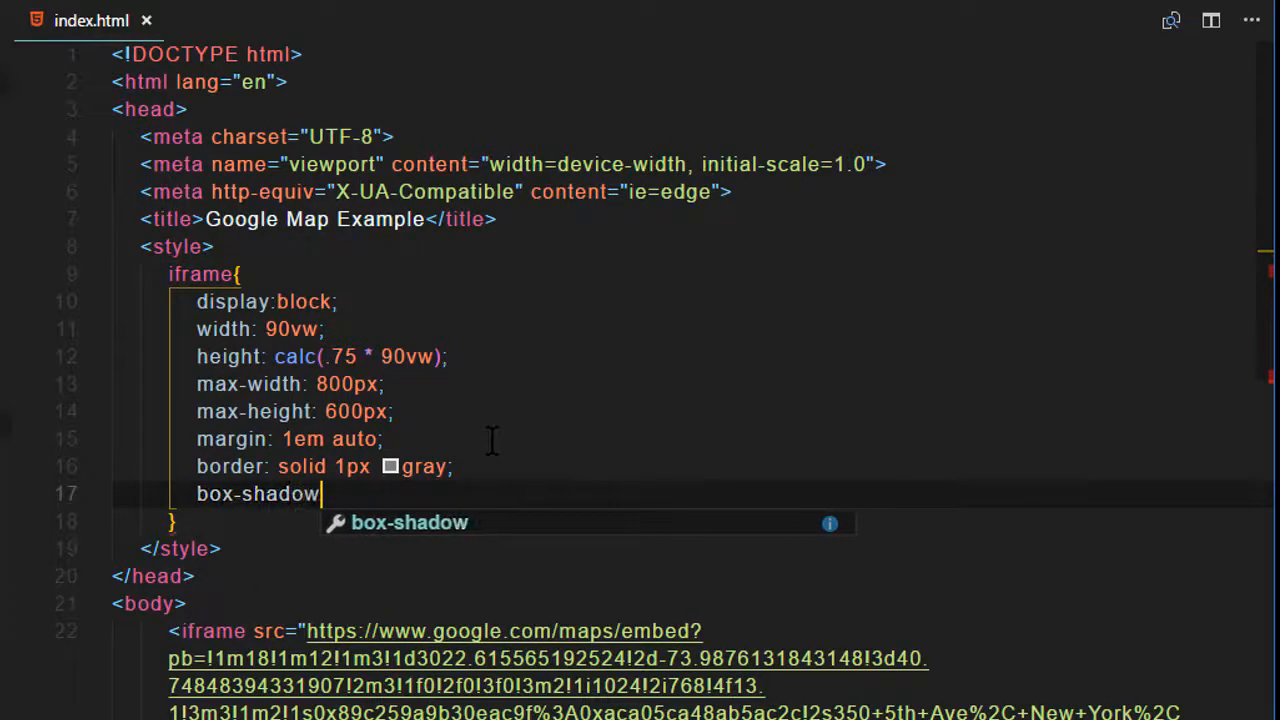
pyautogui.write(': 2px 2')
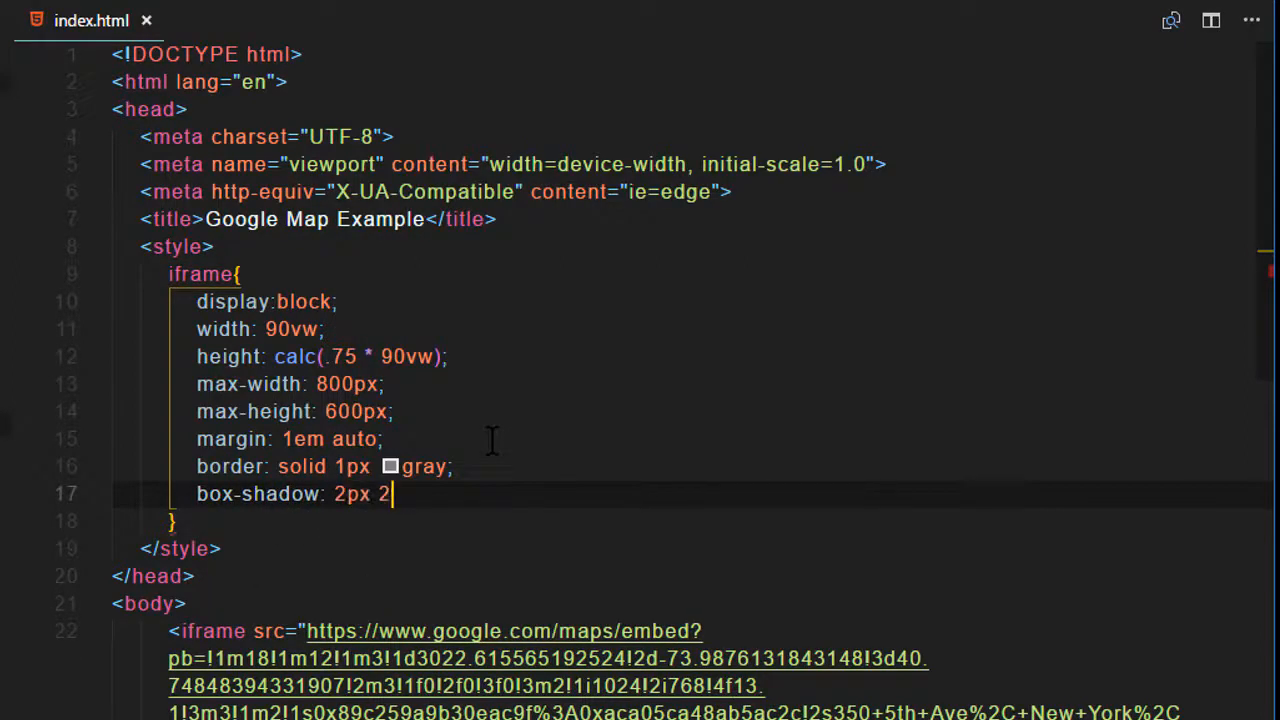
pyautogui.write('px 2px')
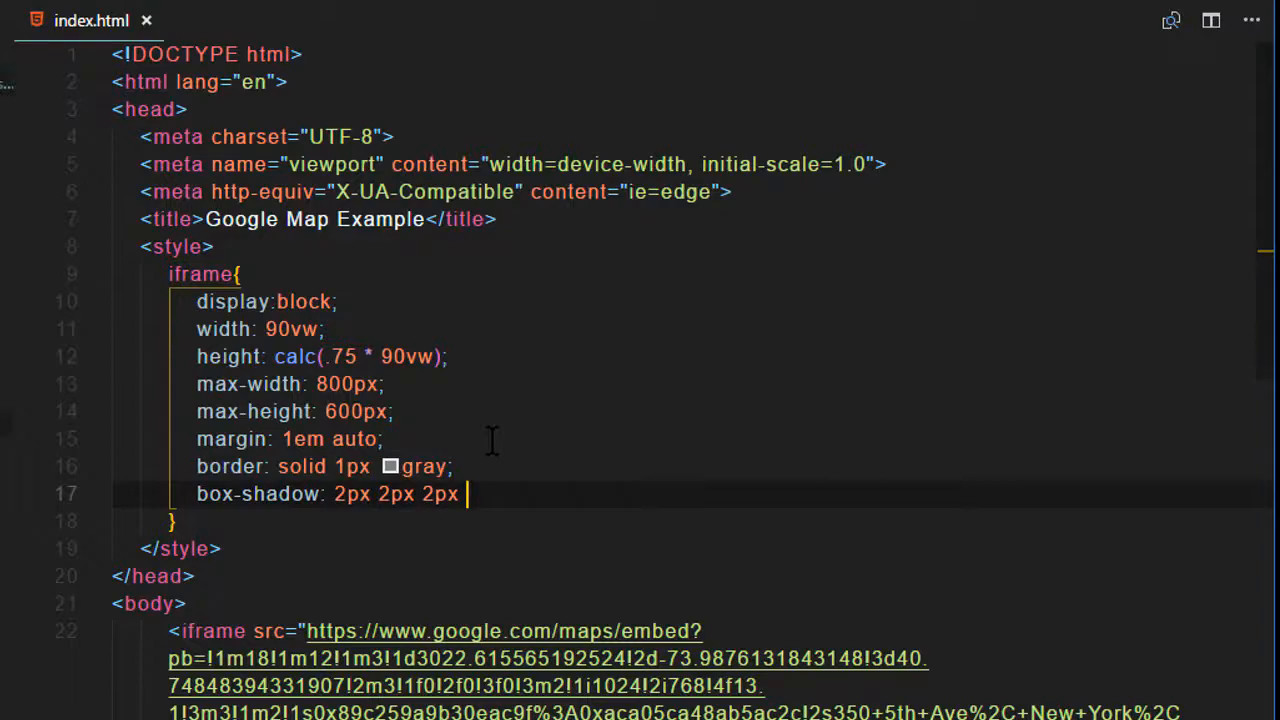
pyautogui.write('silver;')
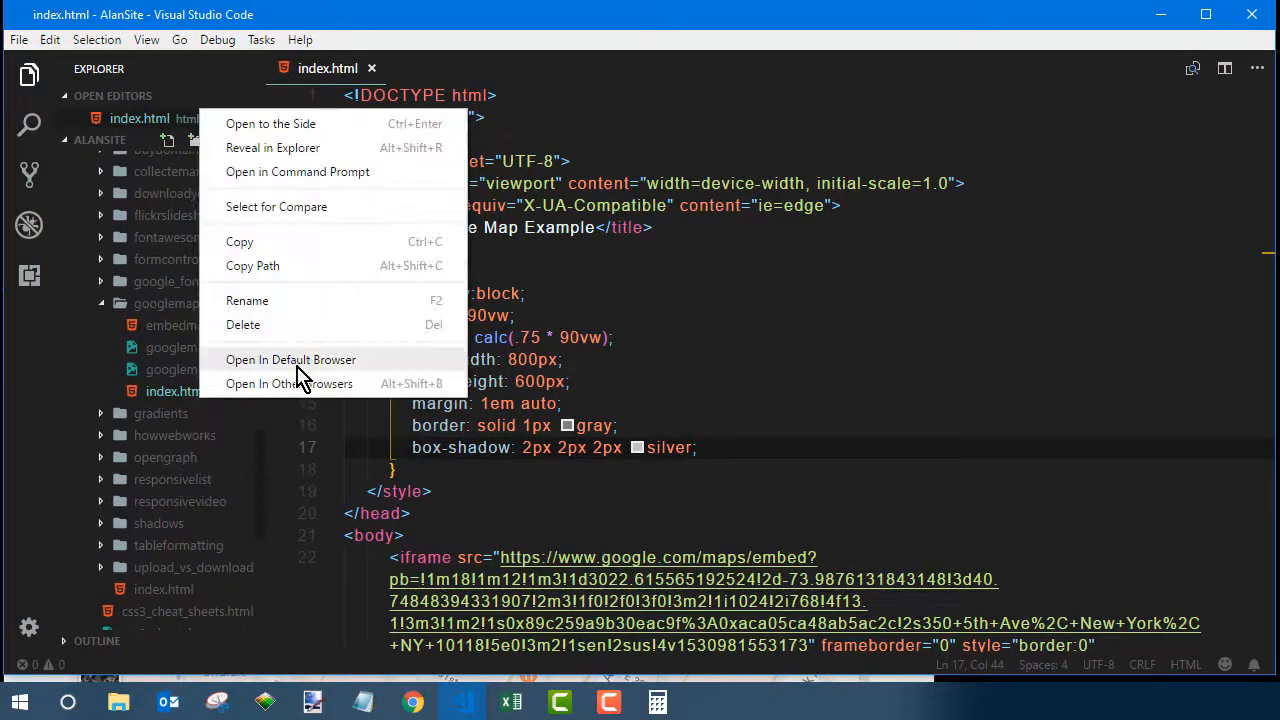
# Step: Preview the page, then give the iframe a 2px gray border and border-radius: 4px
pyautogui.click(290, 360)
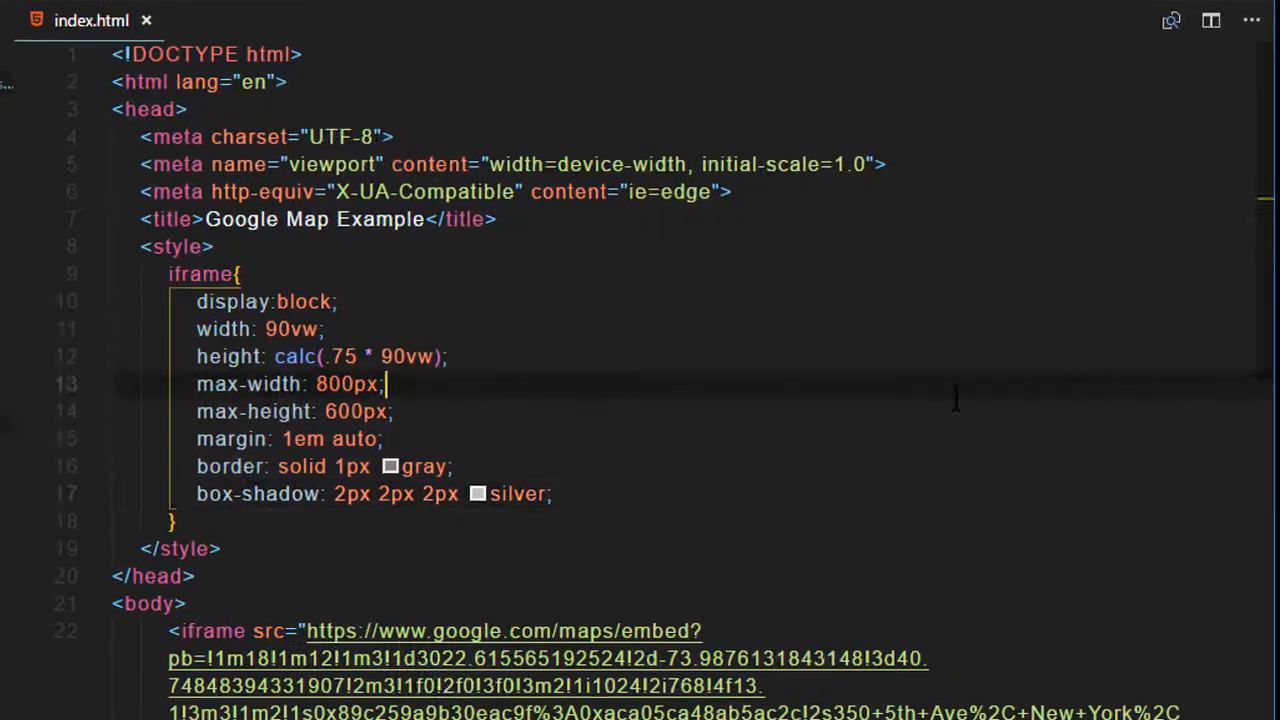
pyautogui.moveTo(520, 452)
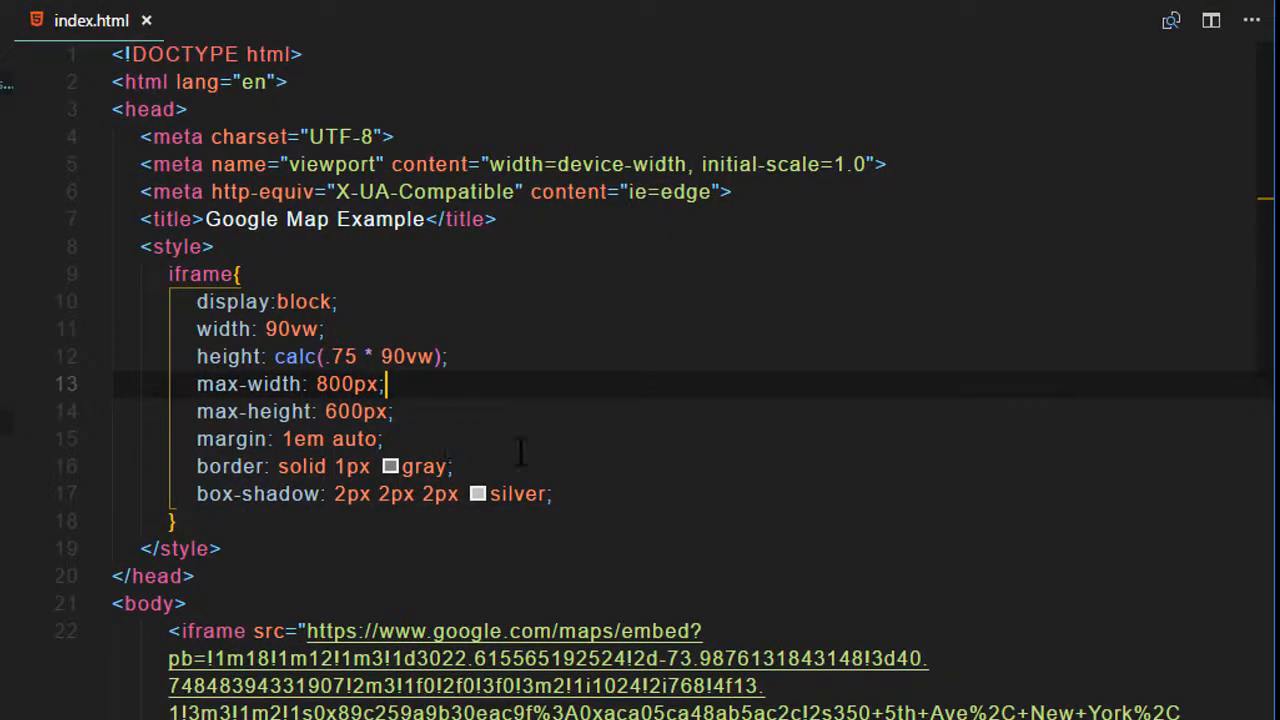
pyautogui.moveTo(230, 466)
pyautogui.write('2')
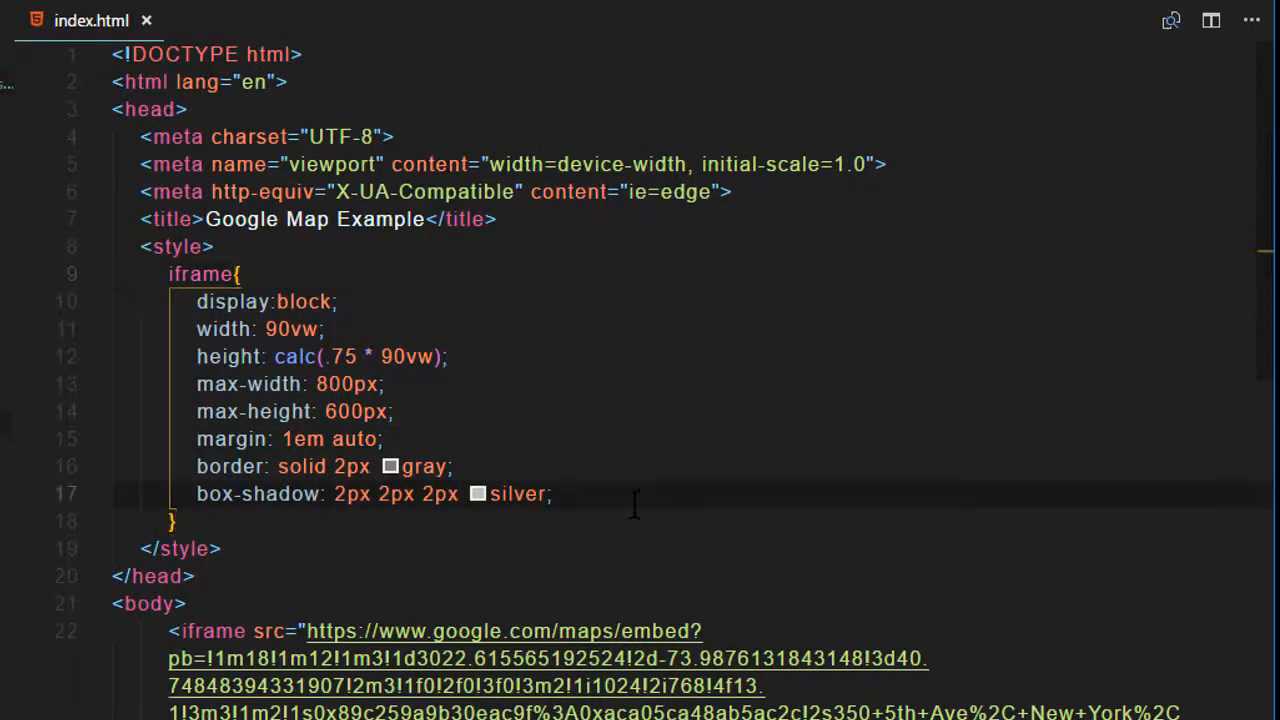
pyautogui.write('border-radius:')
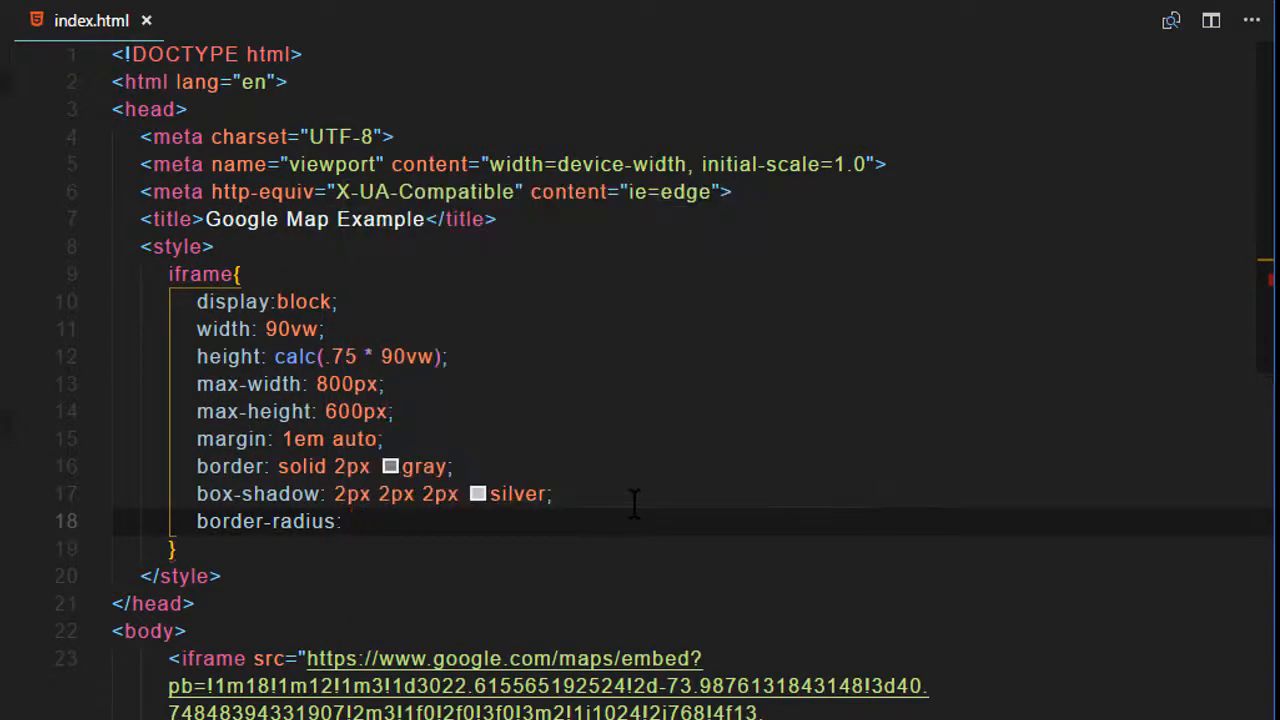
pyautogui.write('4px;')
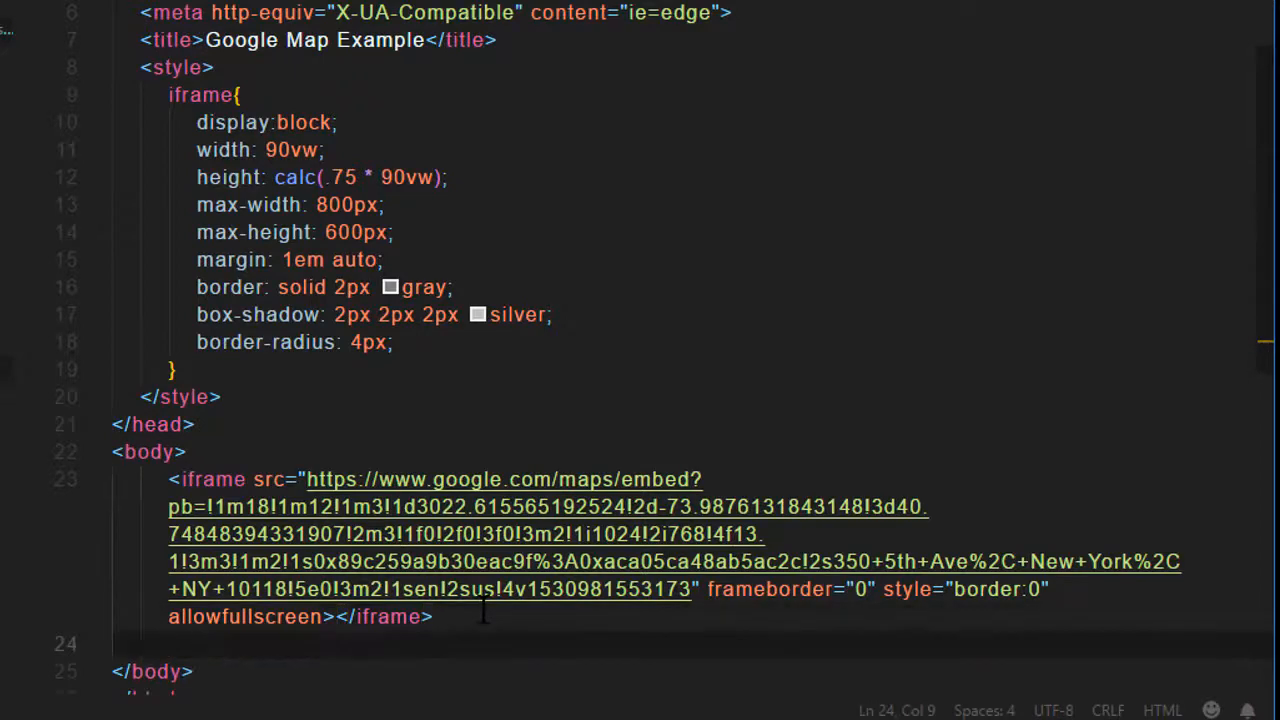
# Step: Add the sentence "We're in the Empire State Building, top by any time." below the iframe
pyautogui.write("We're in th")
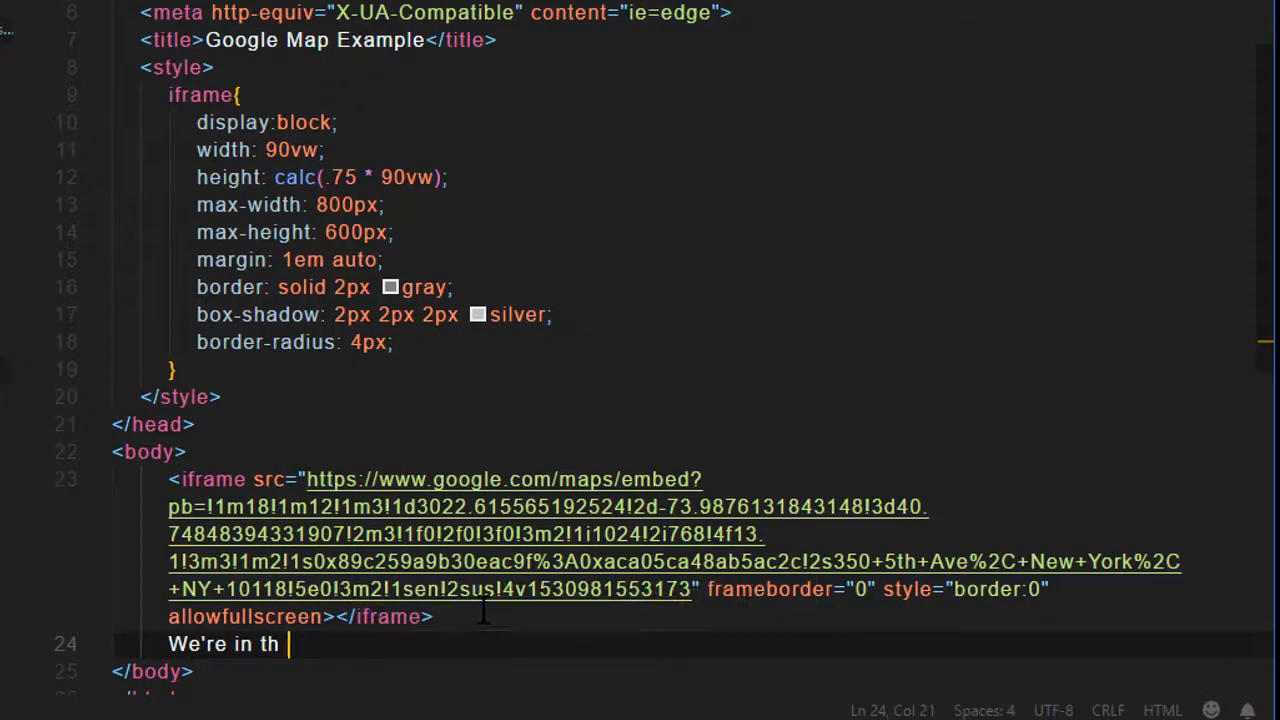
pyautogui.write('e Emp')
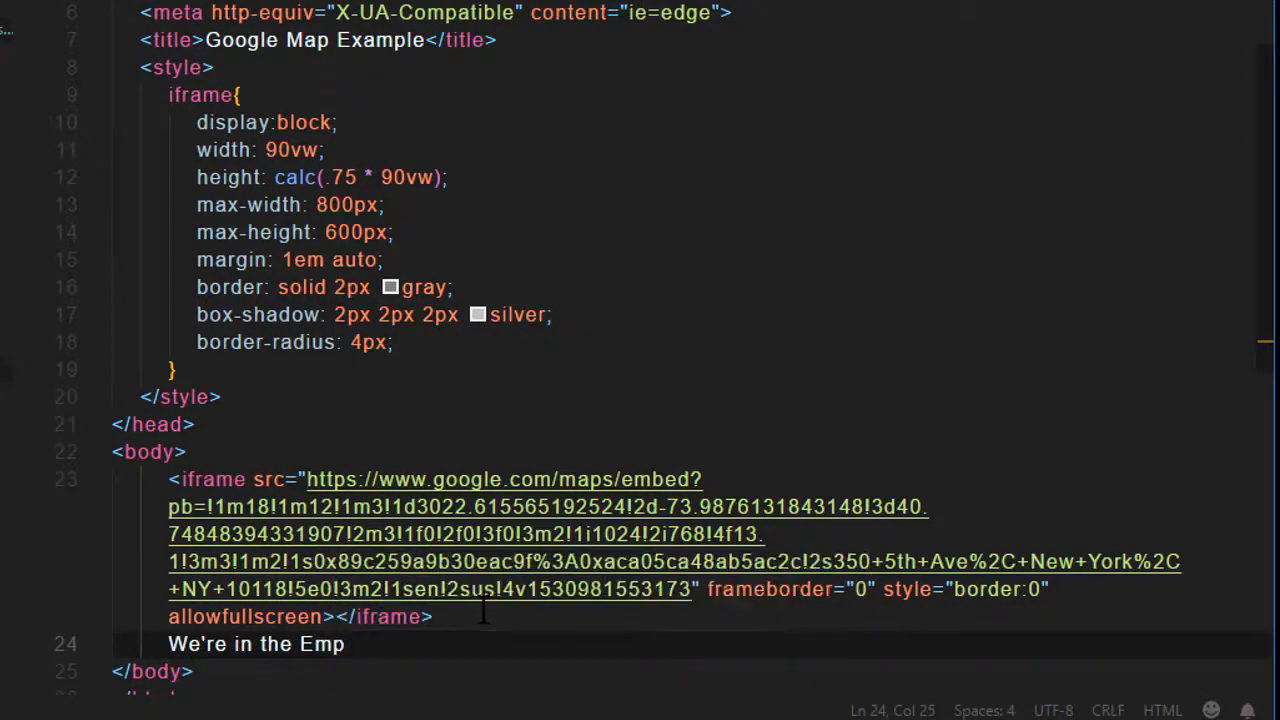
pyautogui.write('ire State Building, top by any time.')
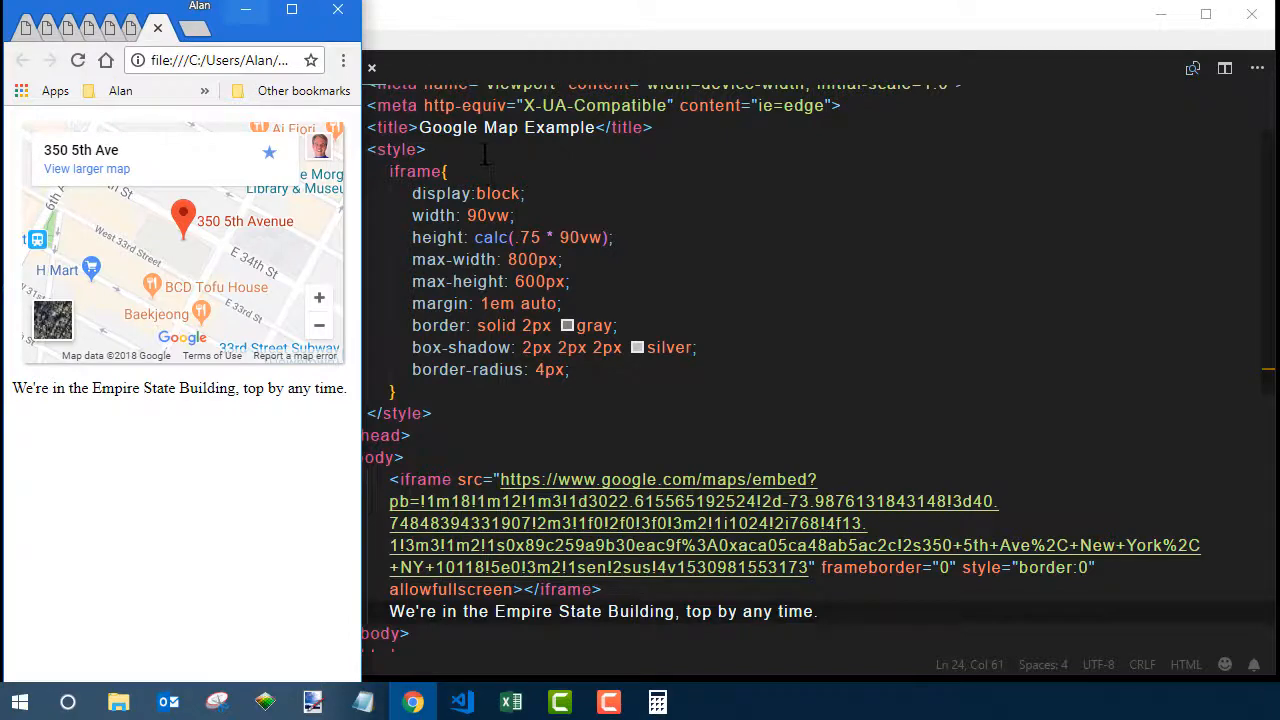
# Step: Add a body rule with background: black; color: white; font-size: 150%;
pyautogui.write('body')
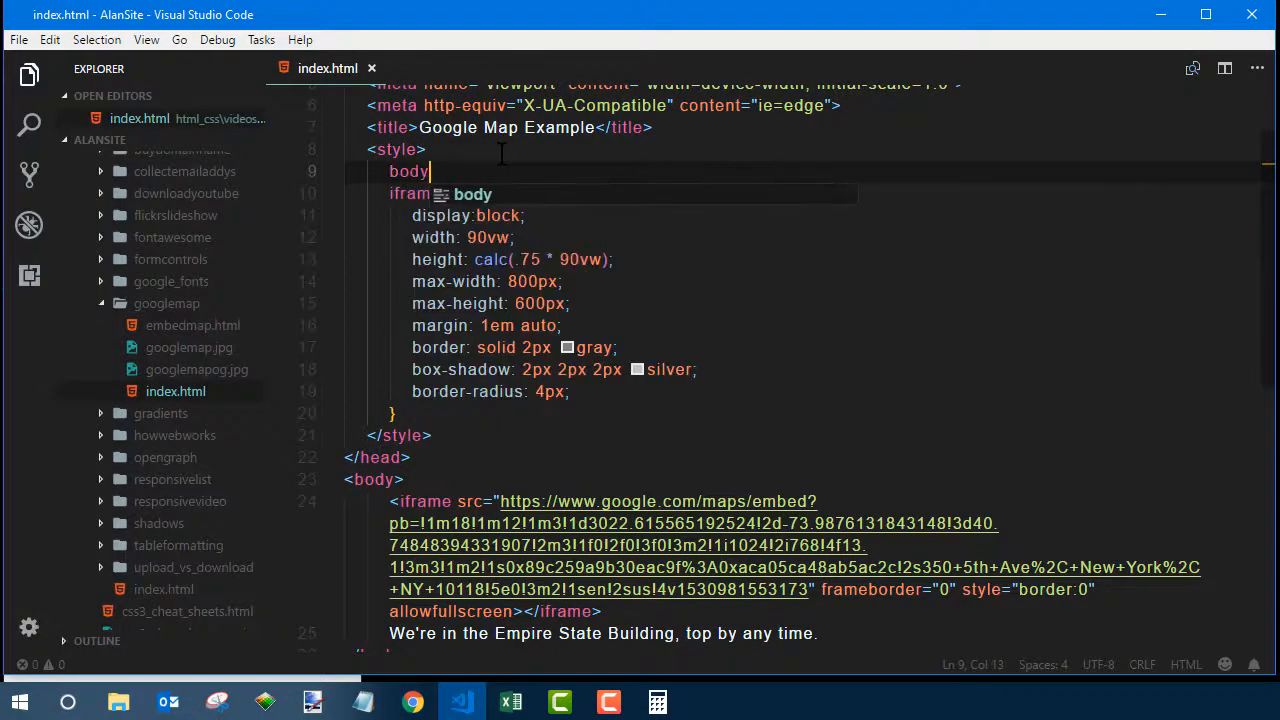
pyautogui.write('background: black;')
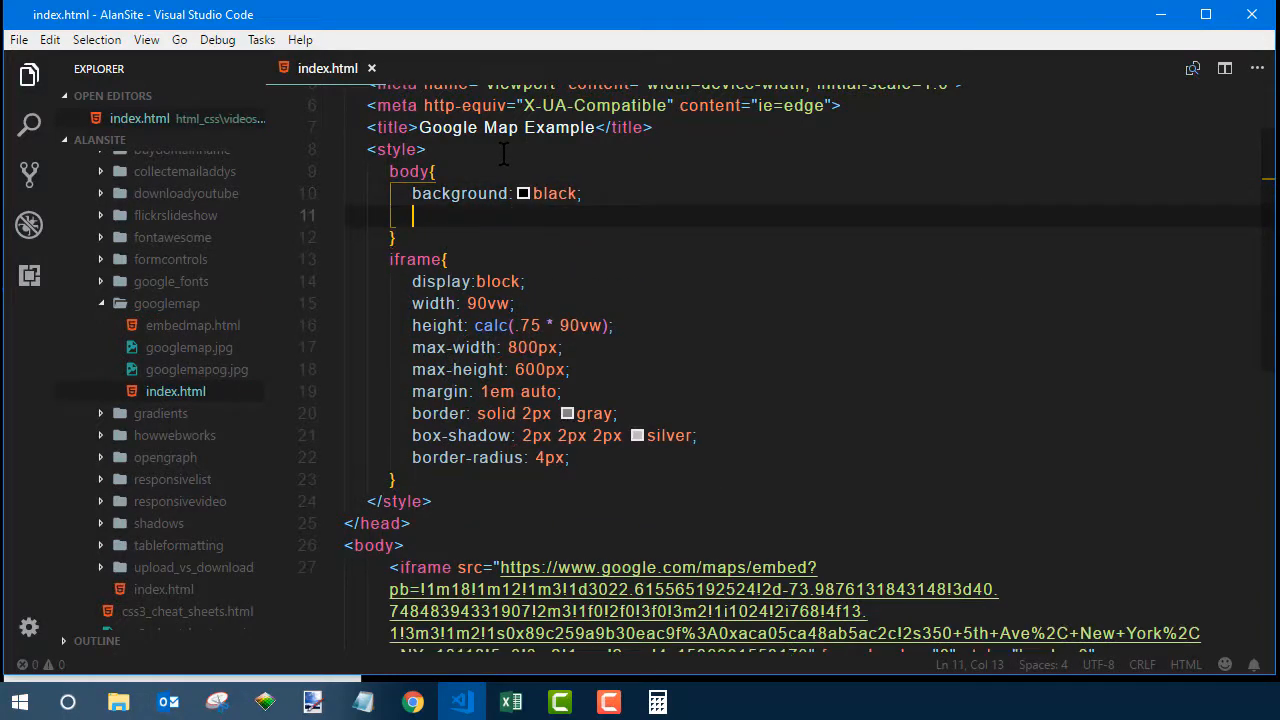
pyautogui.write('color:white;')
pyautogui.write('font-size: 1')
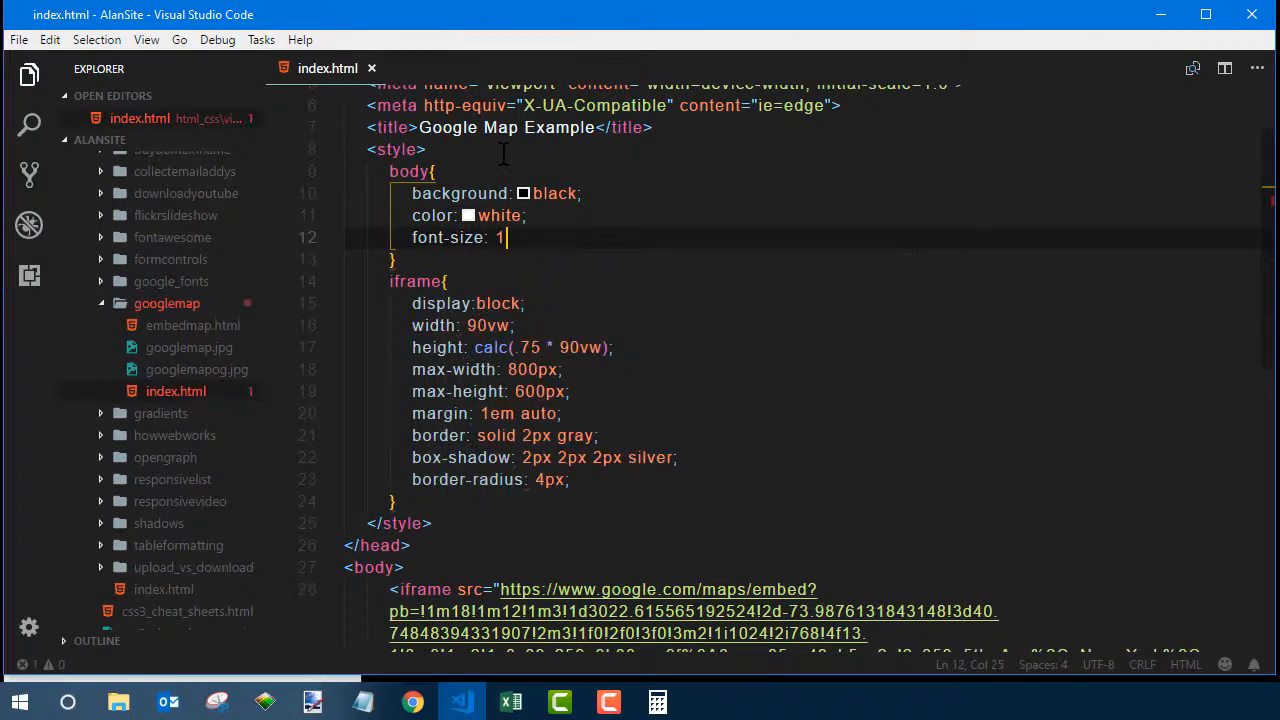
pyautogui.write('50%;')
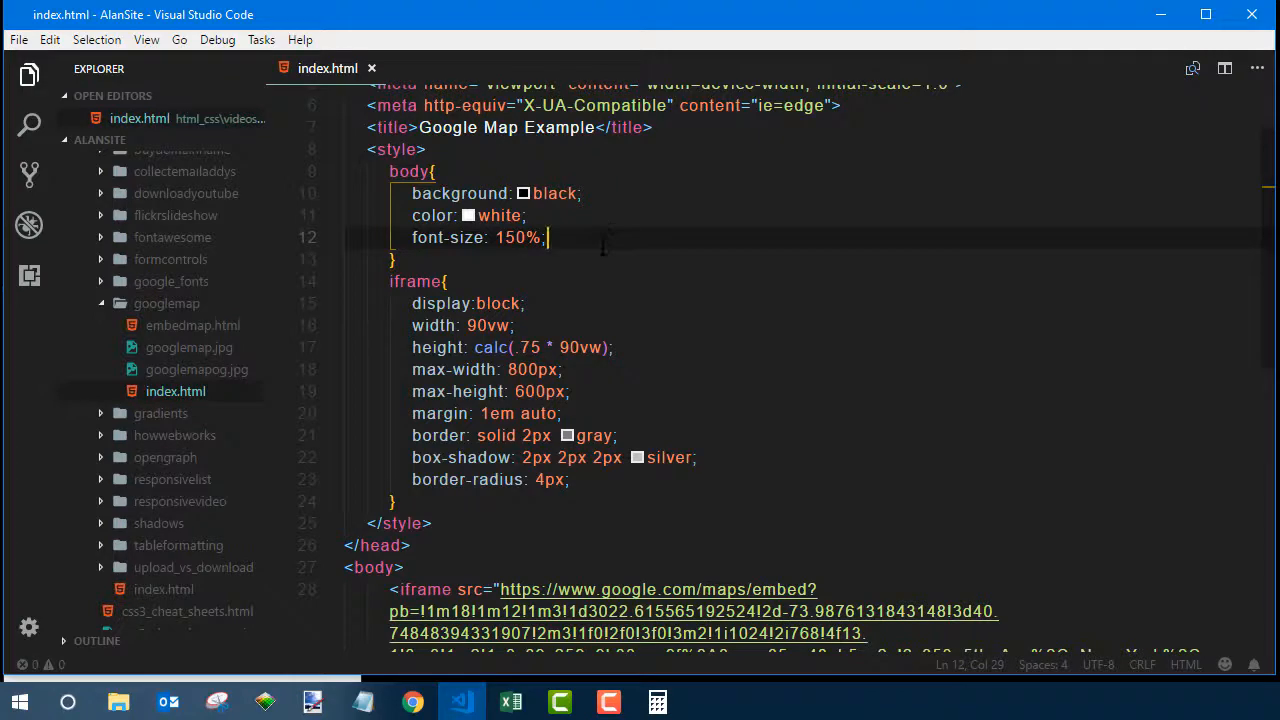
pyautogui.rightClick(176, 390)
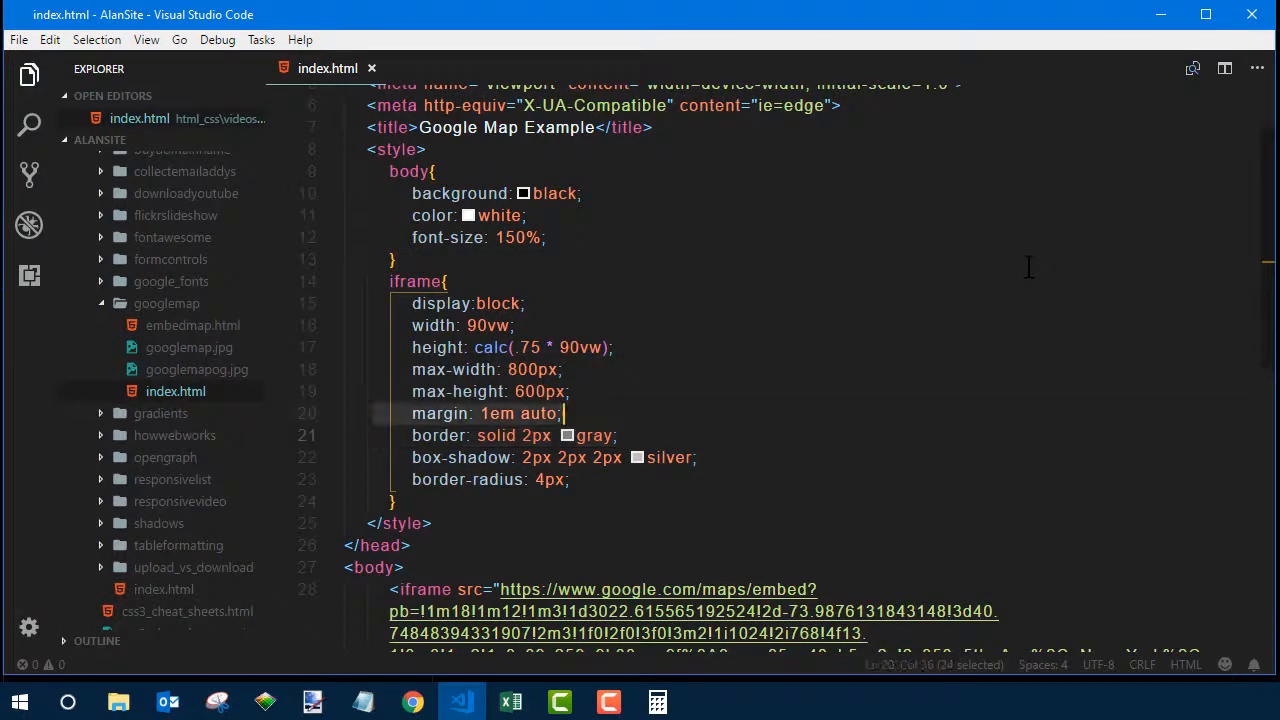
# Step: Make the iframe float: left and check the result in the default browser
pyautogui.write('float:L')
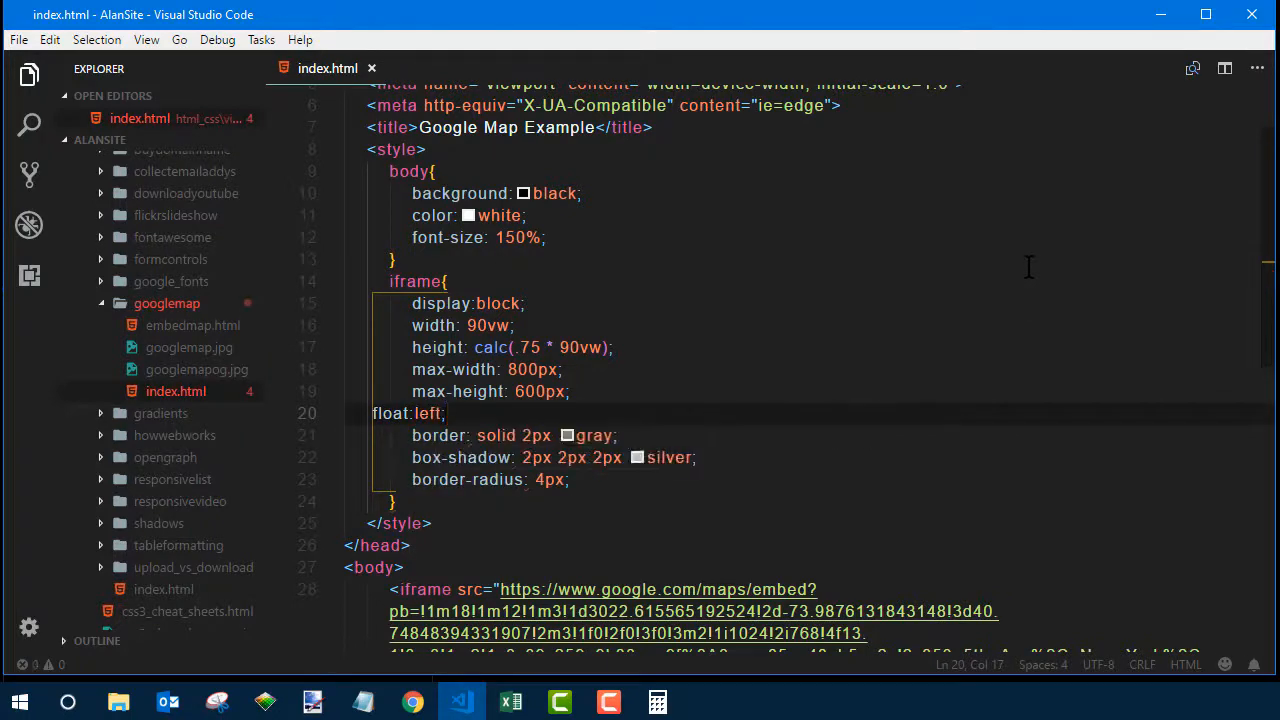
pyautogui.rightClick(176, 390)
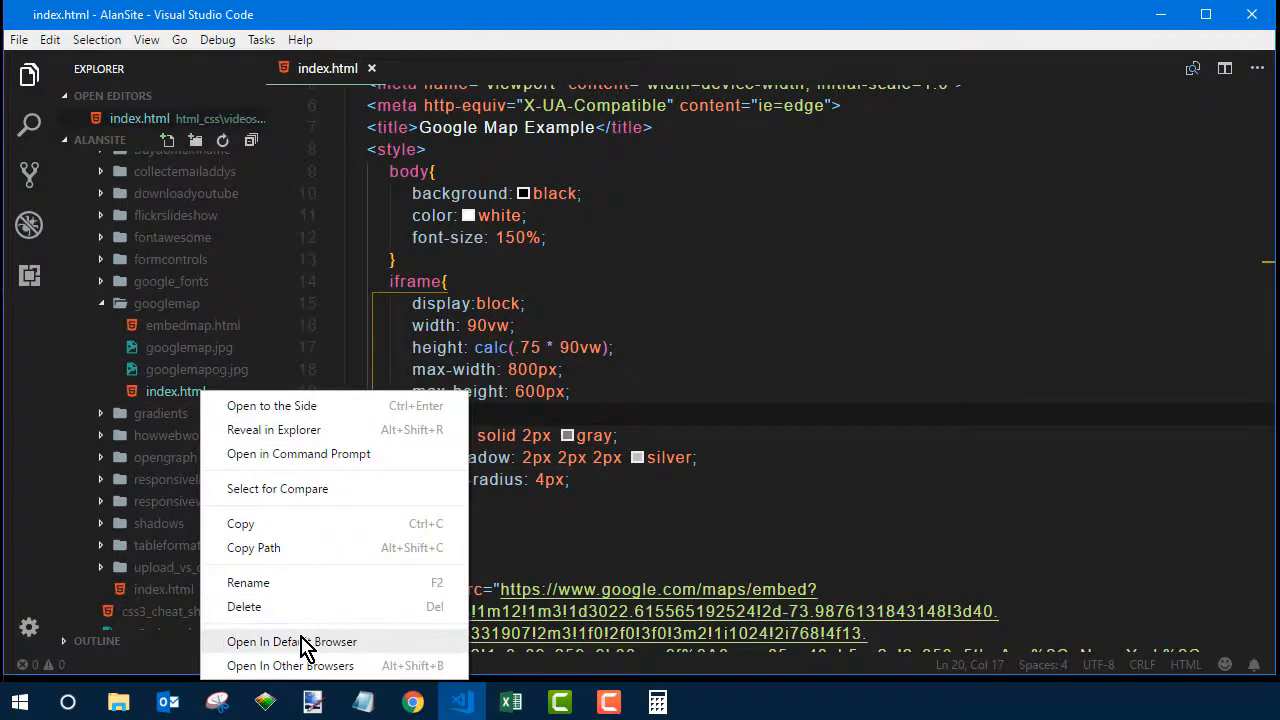
pyautogui.click(292, 640)
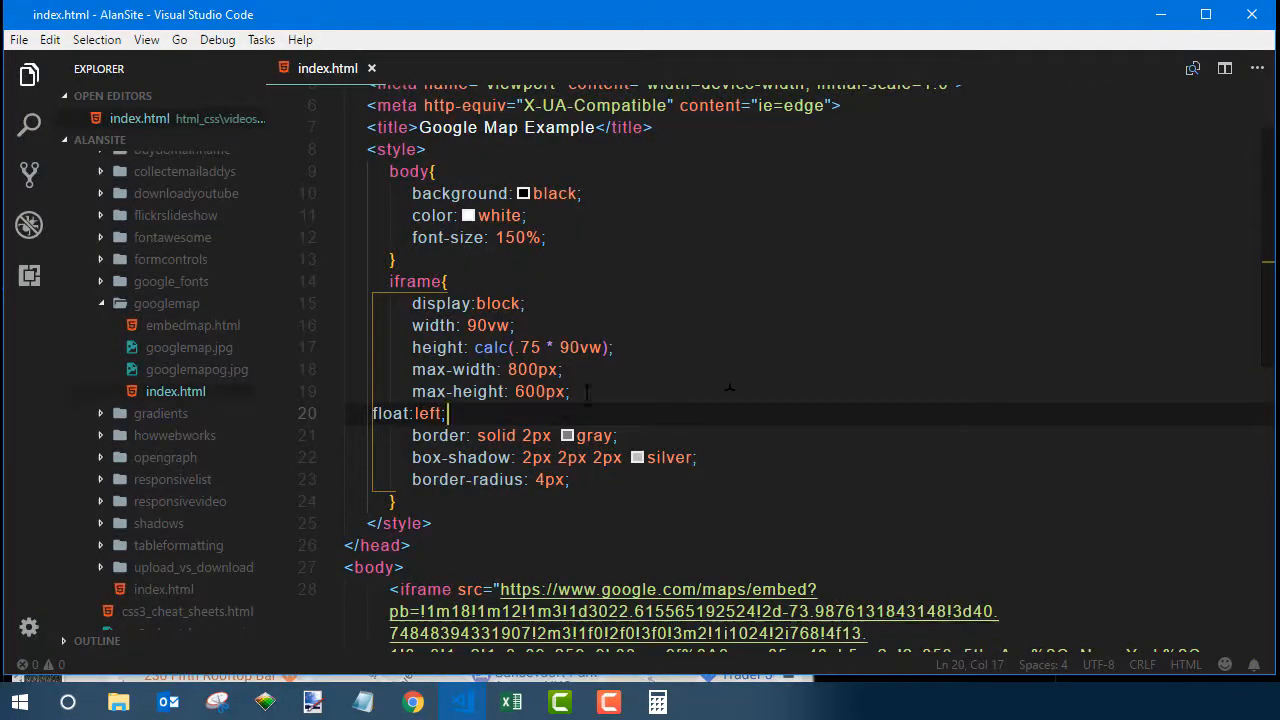
# Step: Add margin-right: 10px to the iframe and view the map beside the text in the browser
pyautogui.write('margi')
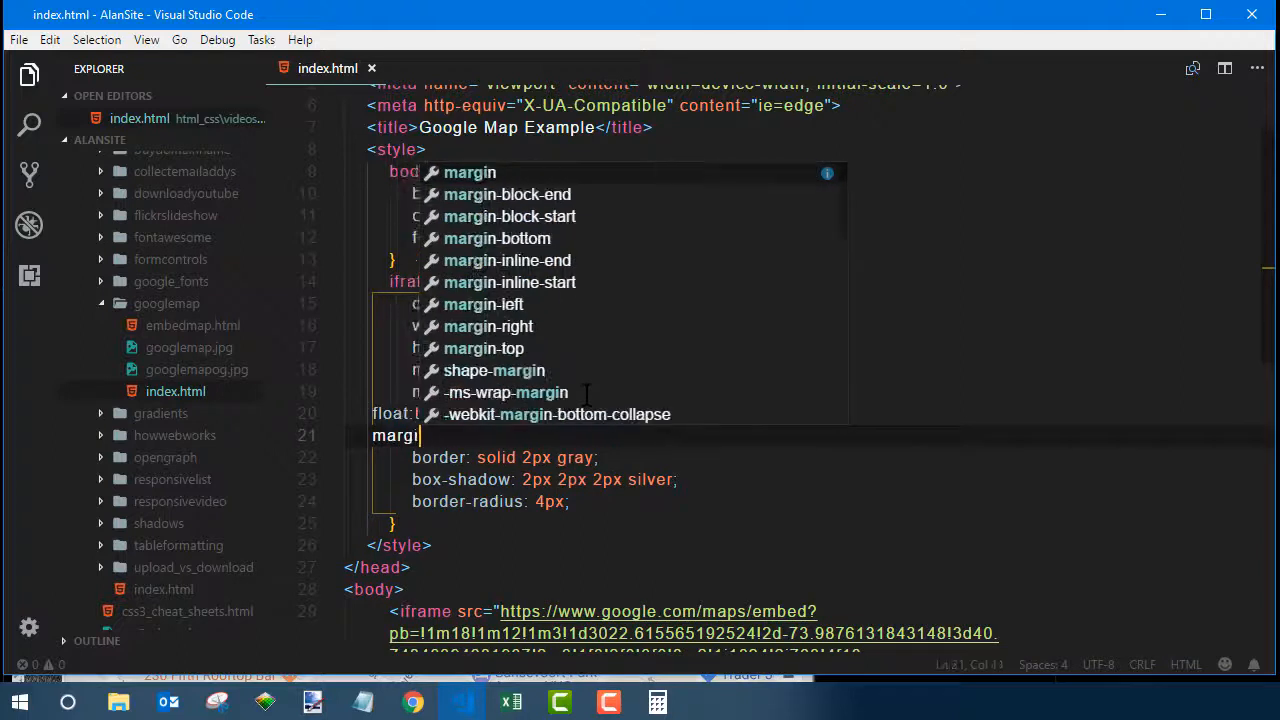
pyautogui.write('-right:')
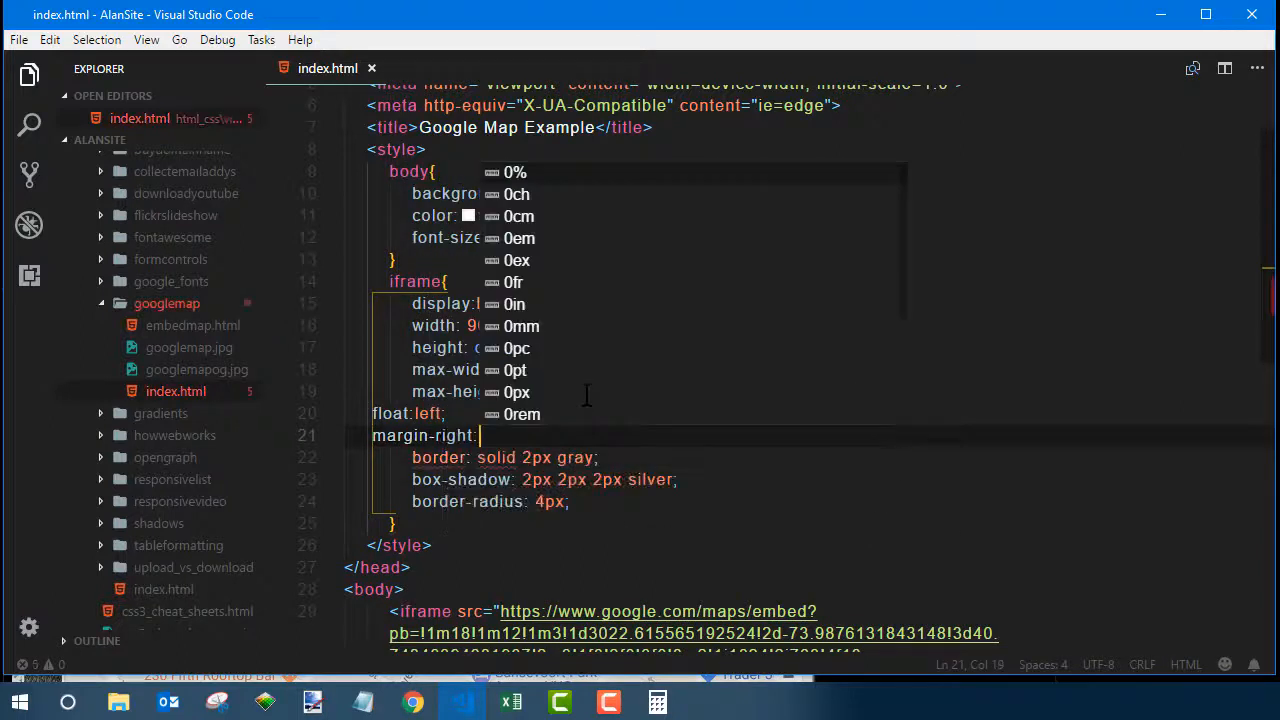
pyautogui.write('10px;')
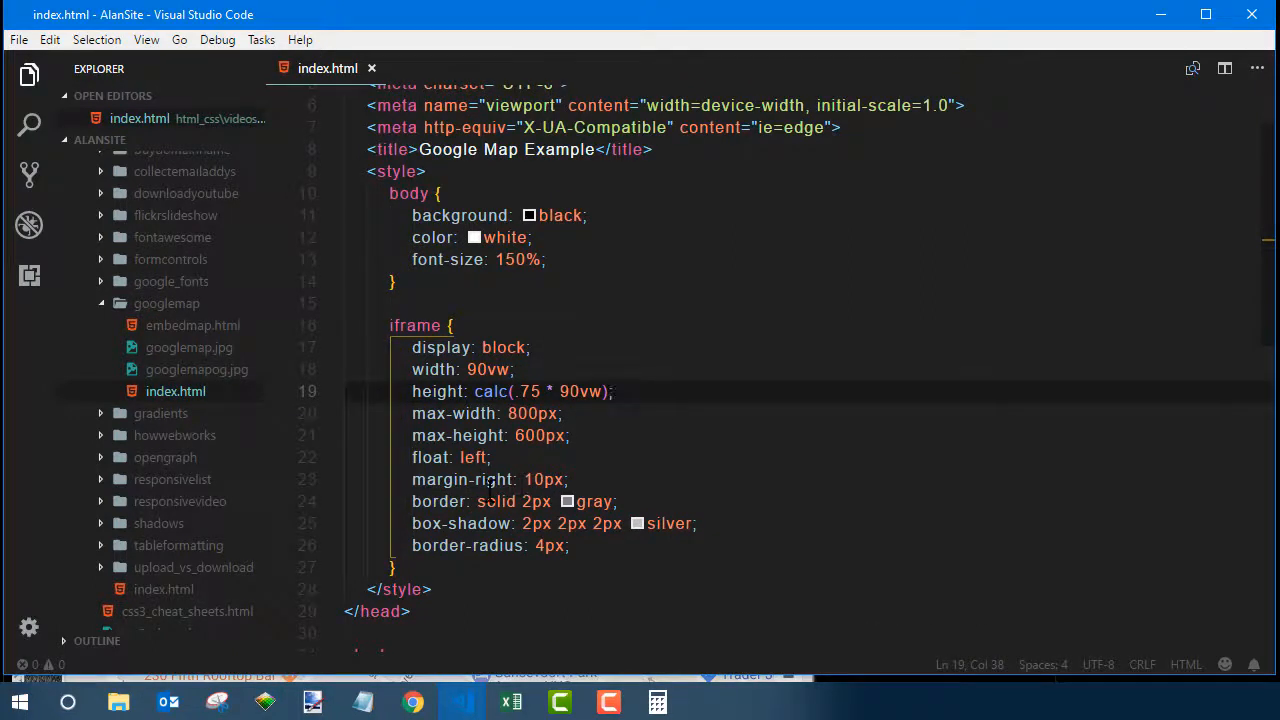
pyautogui.rightClick(176, 390)
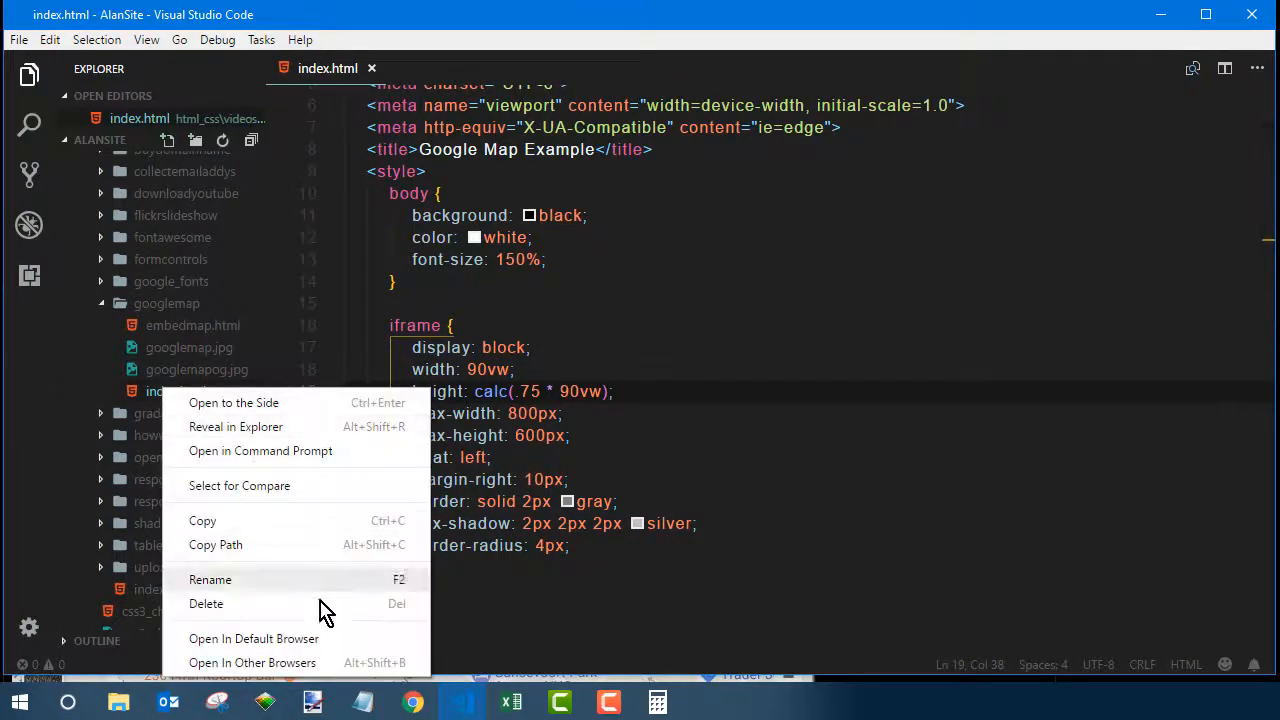
pyautogui.click(254, 638)
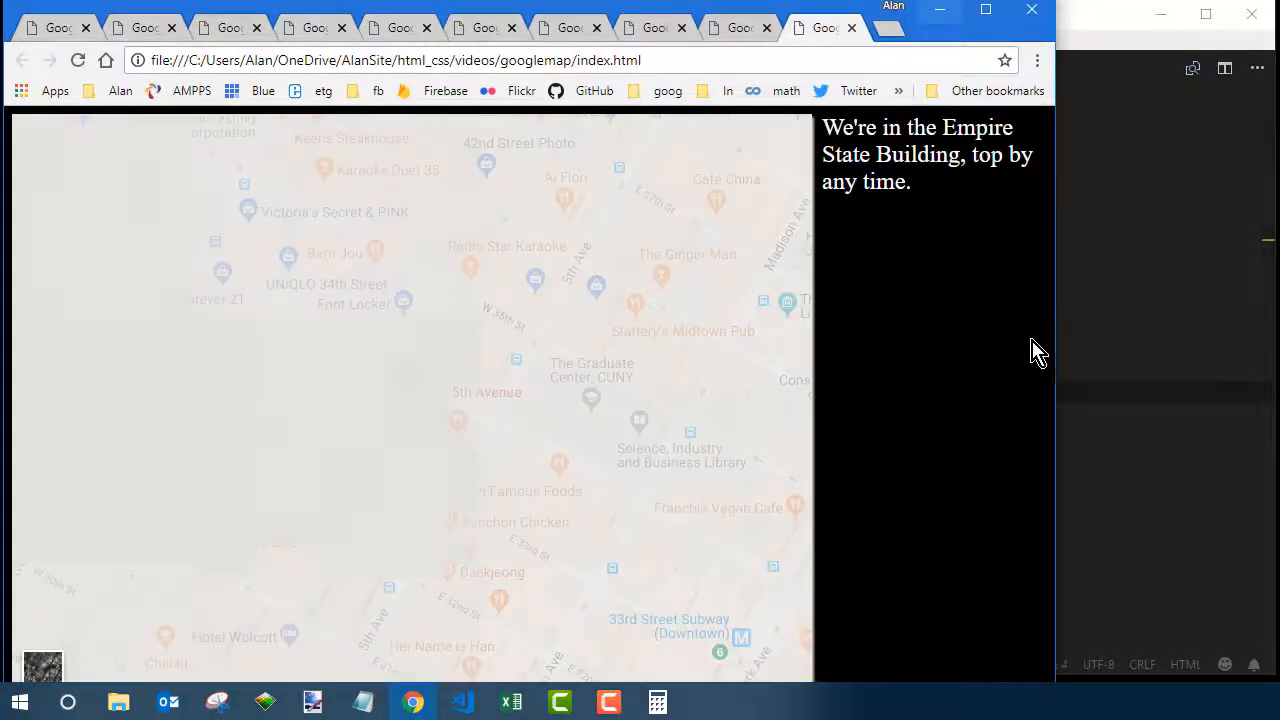